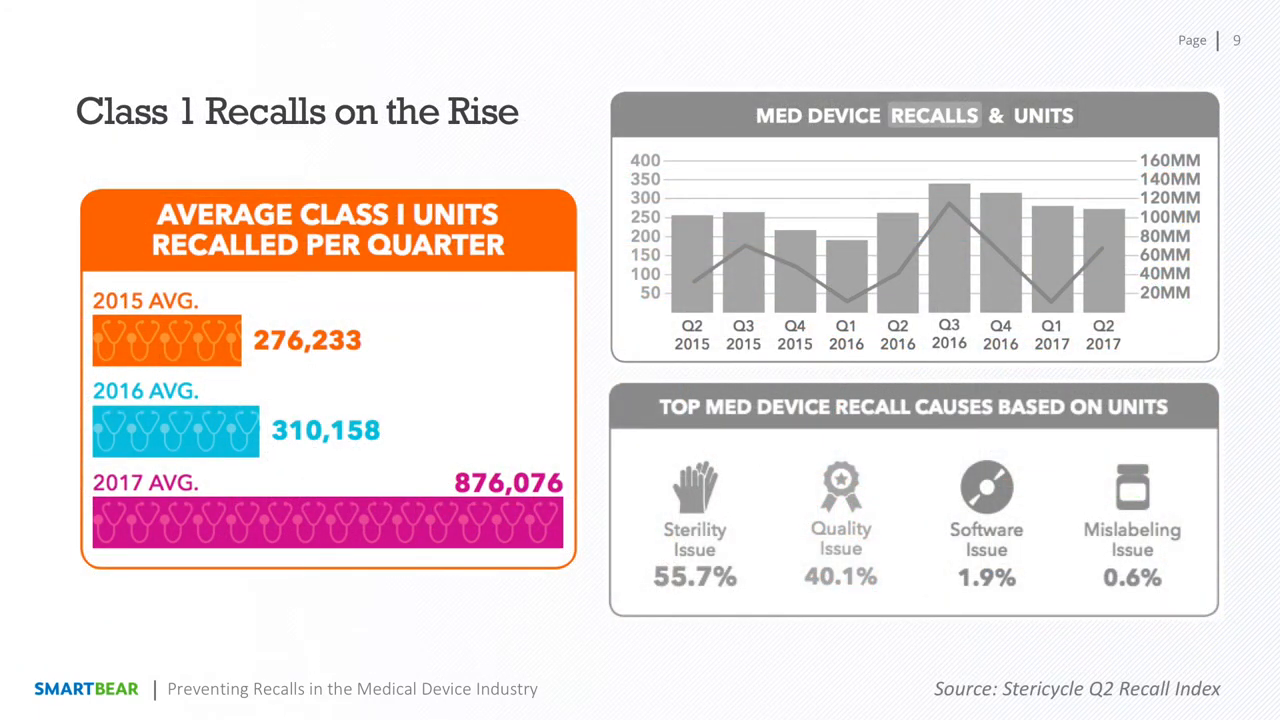
From Action Items, show Review #212 and view main.java in the side-by-side diff with its comment threads
key(right)
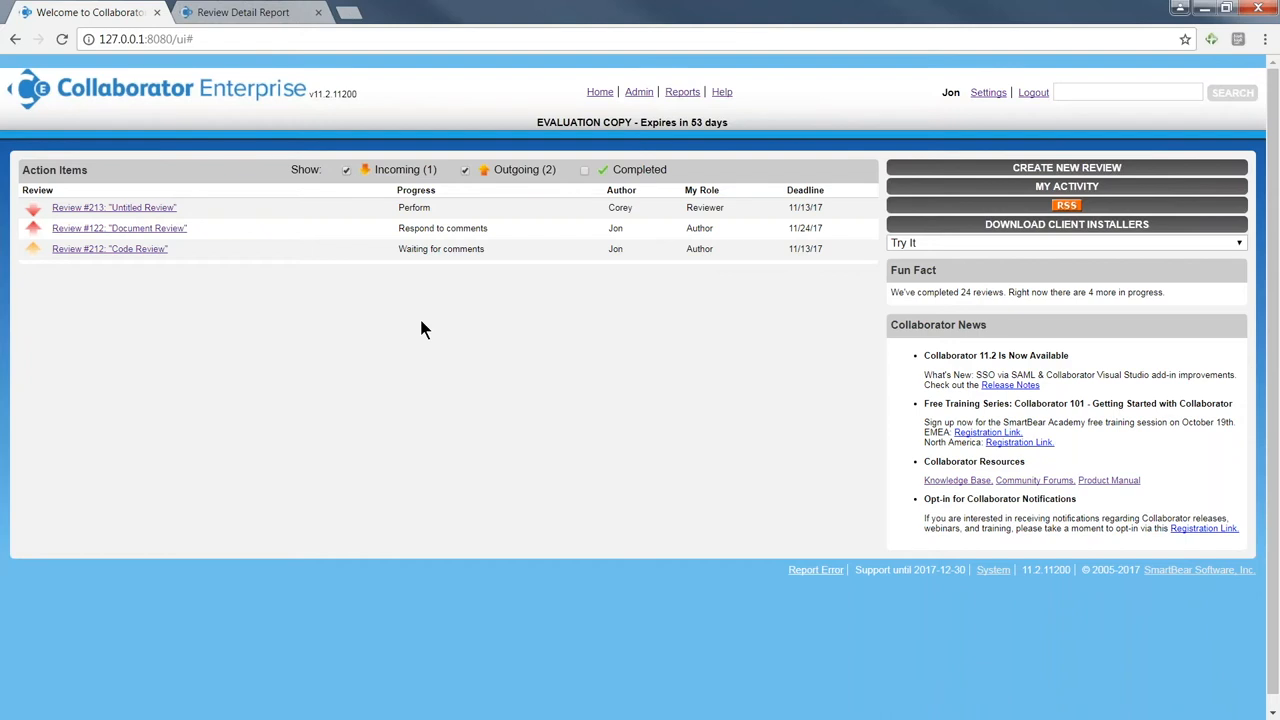
mouse_move(419, 327)
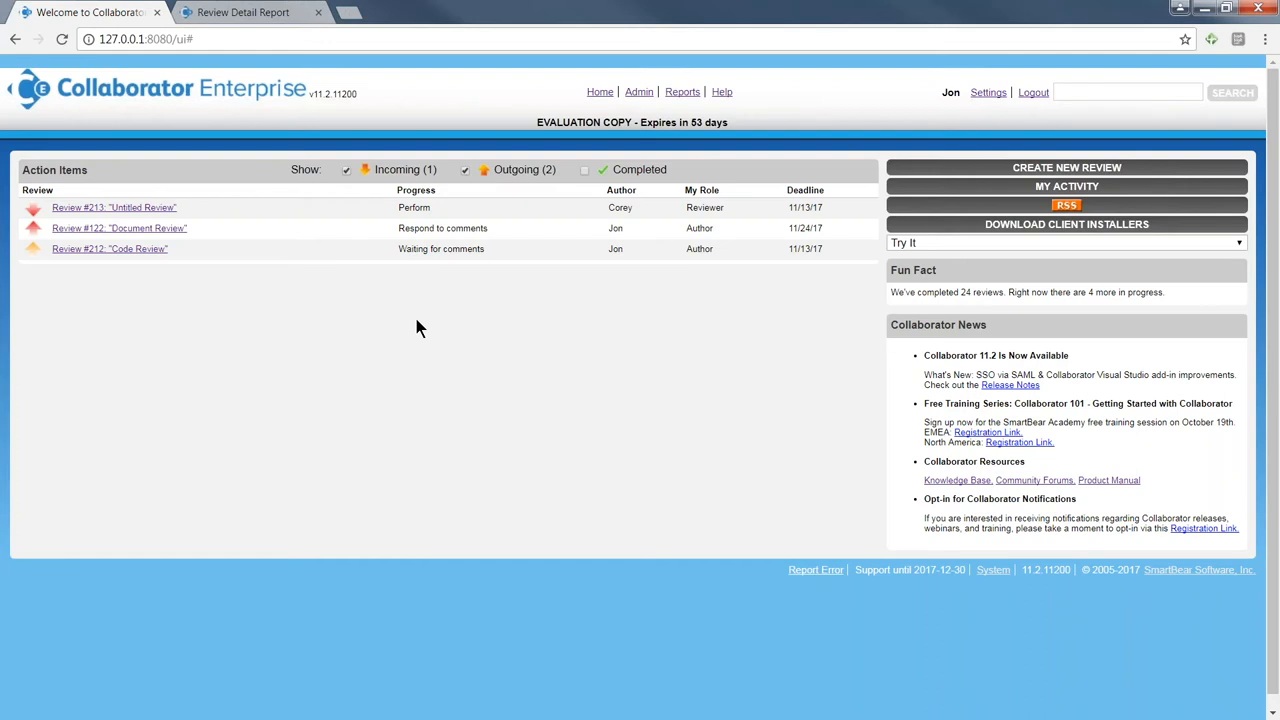
mouse_move(424, 313)
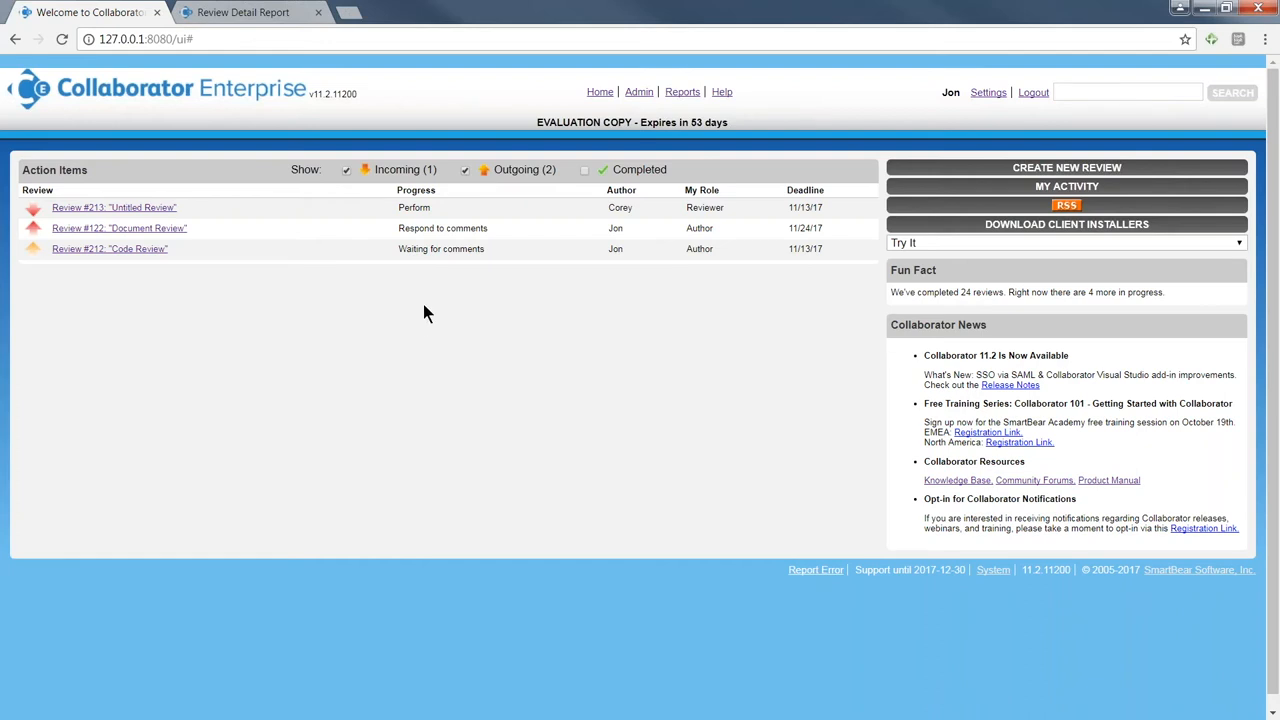
mouse_move(10, 148)
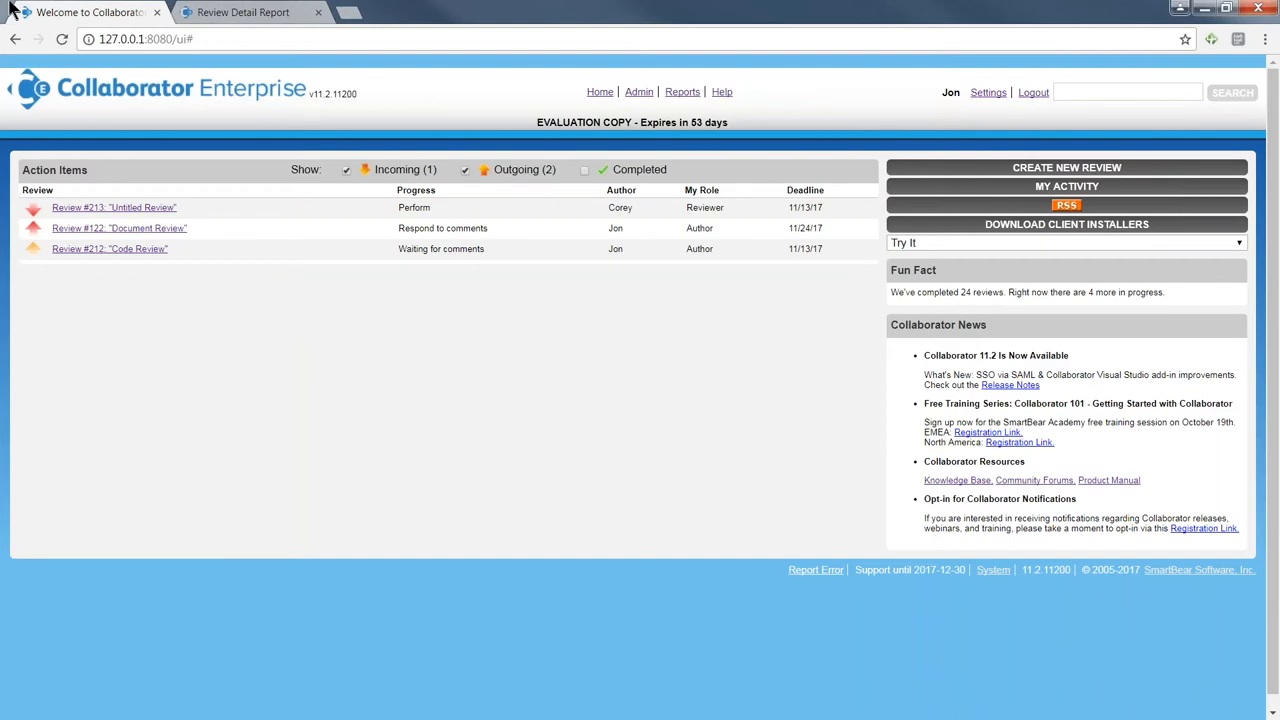
click(110, 248)
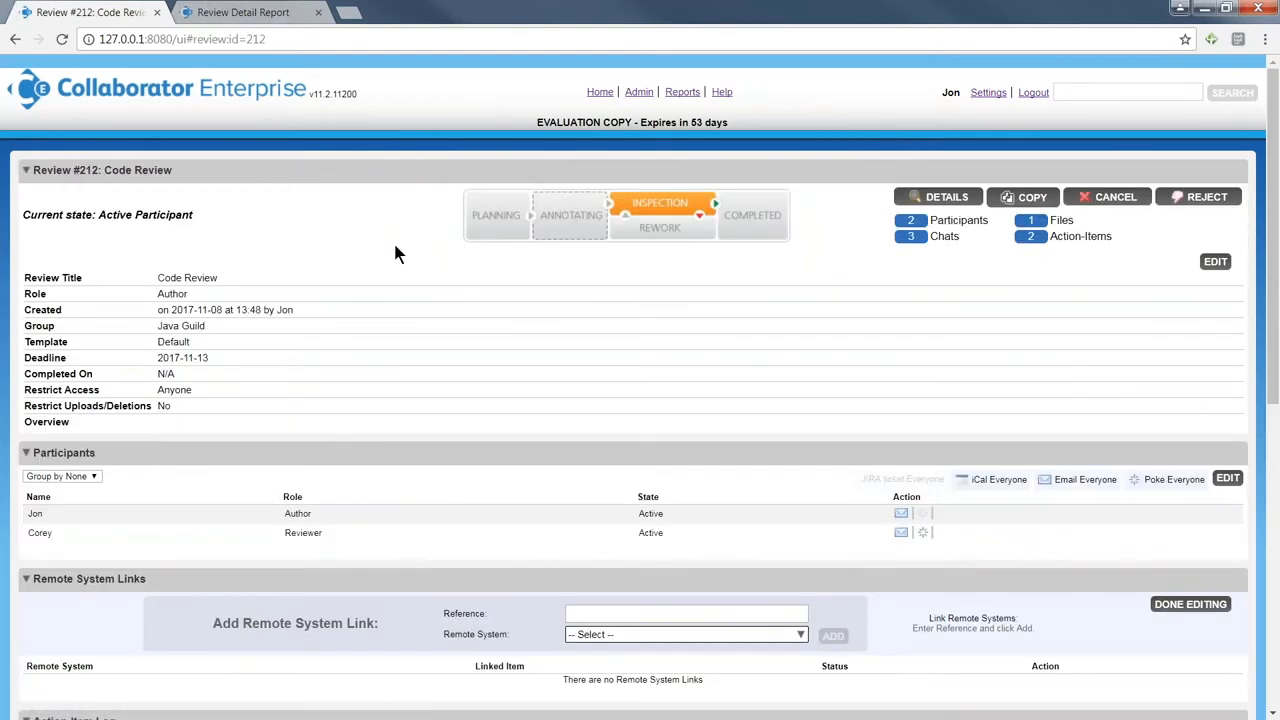
scroll(down, 3)
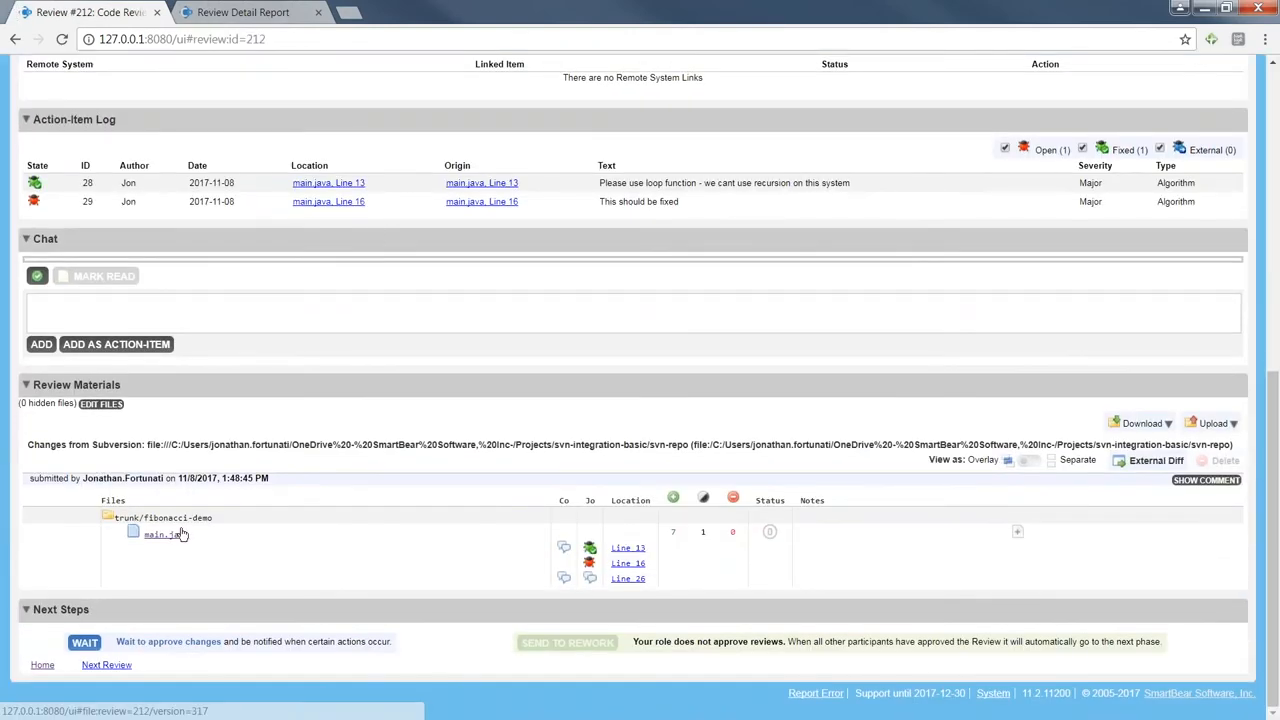
click(160, 534)
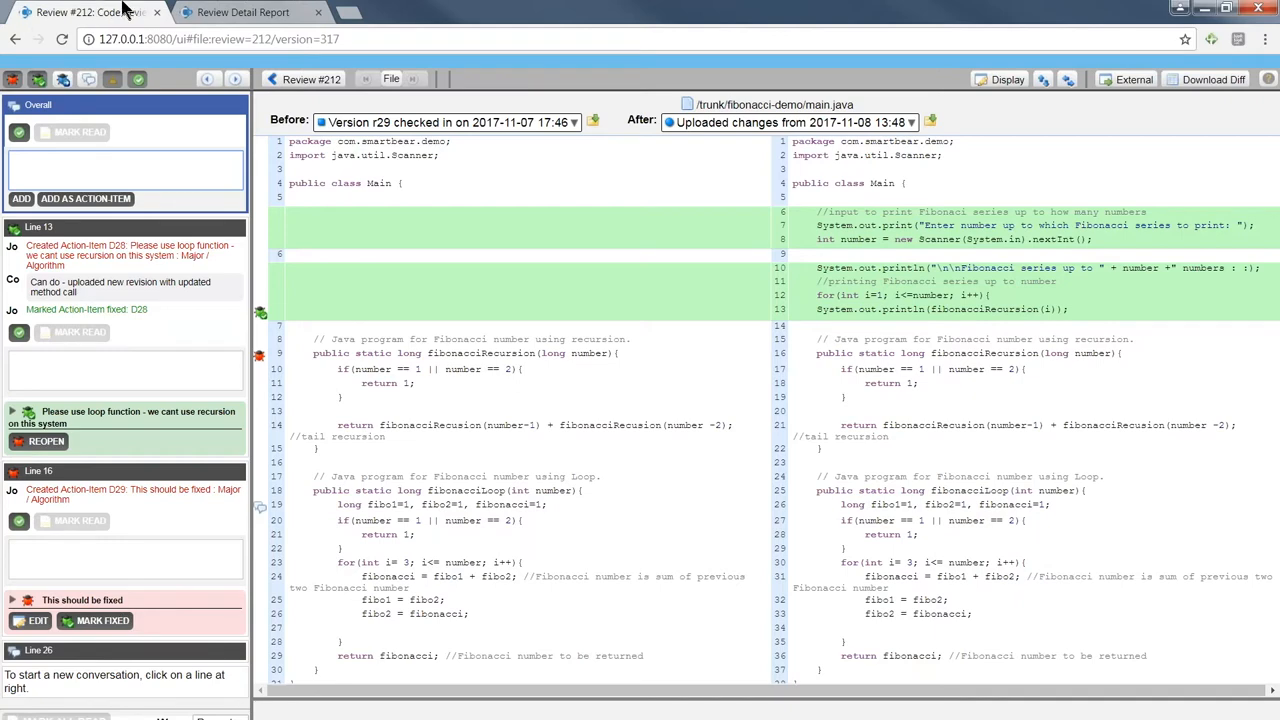
scroll(down, 3)
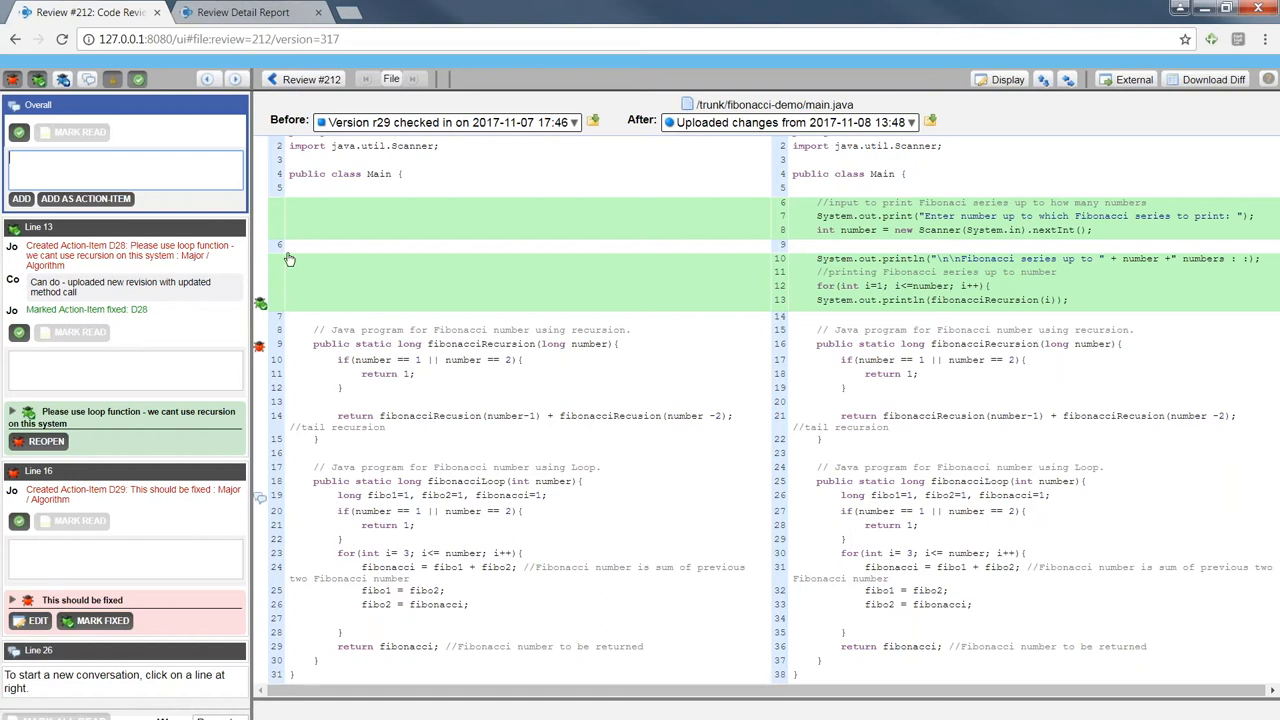
mouse_move(427, 244)
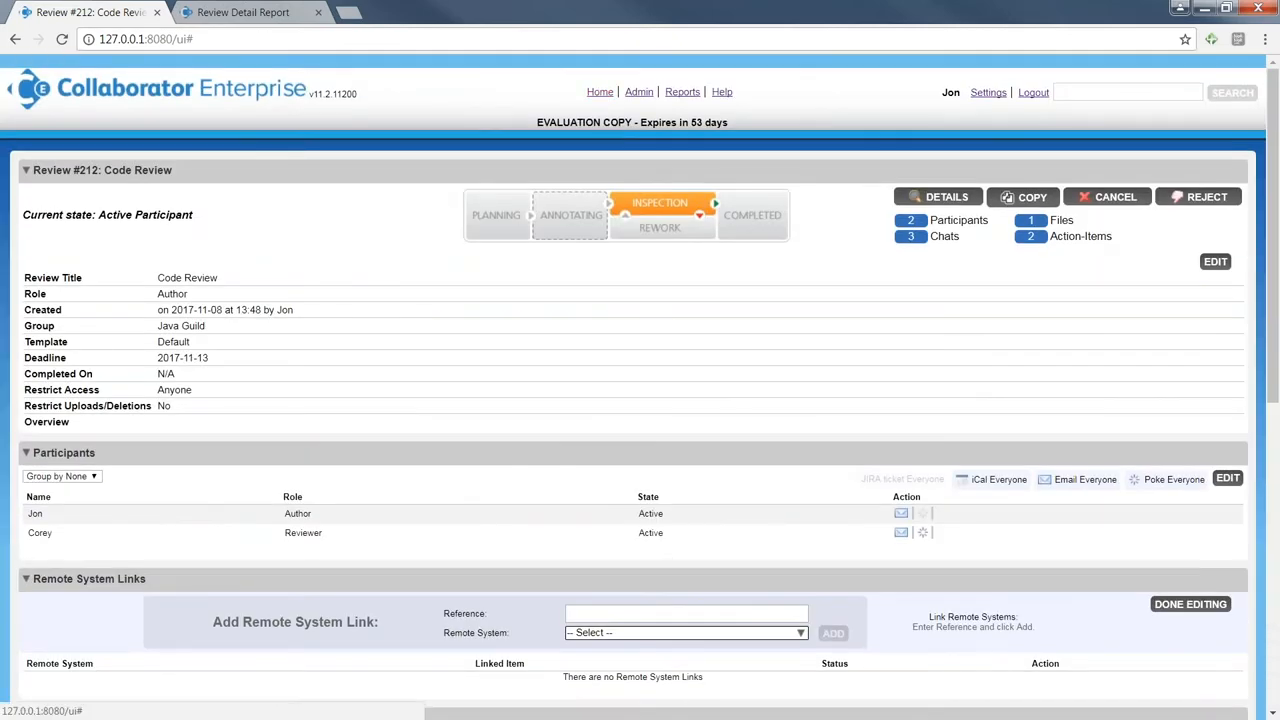
Return Home, then view Review #122's requirements.doc.pdf version comparison with pinned comments
click(599, 92)
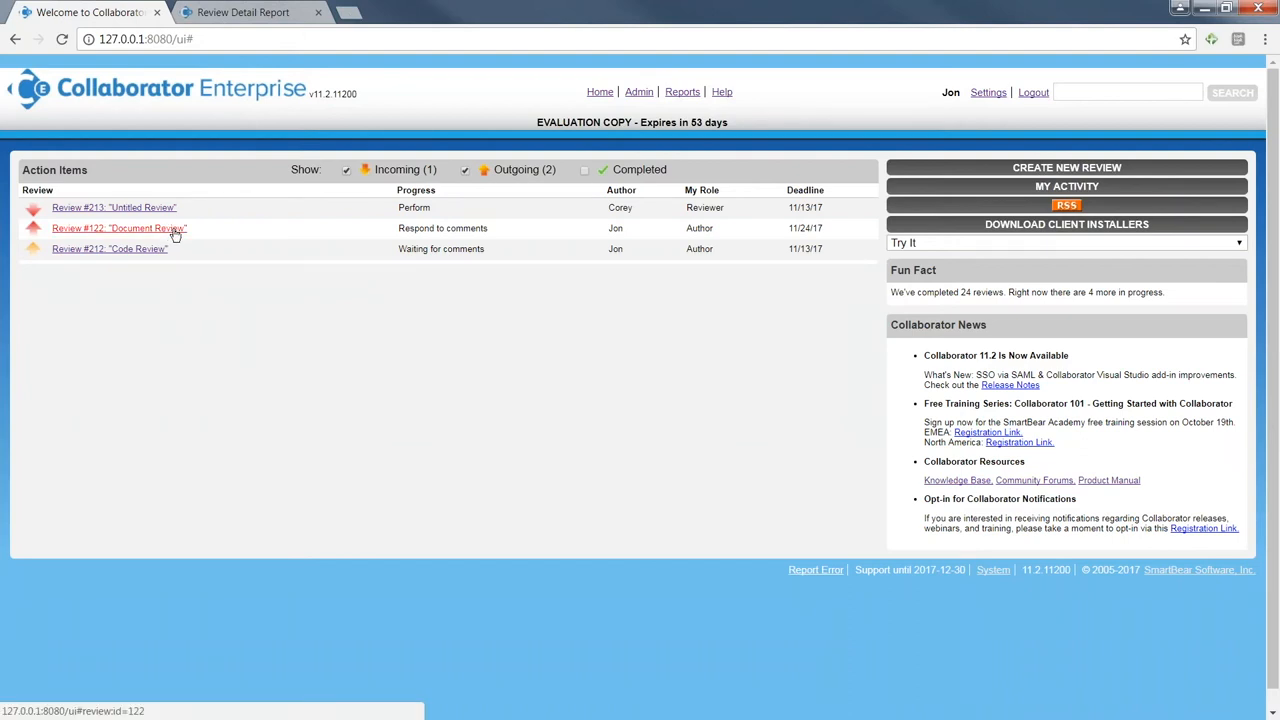
click(118, 228)
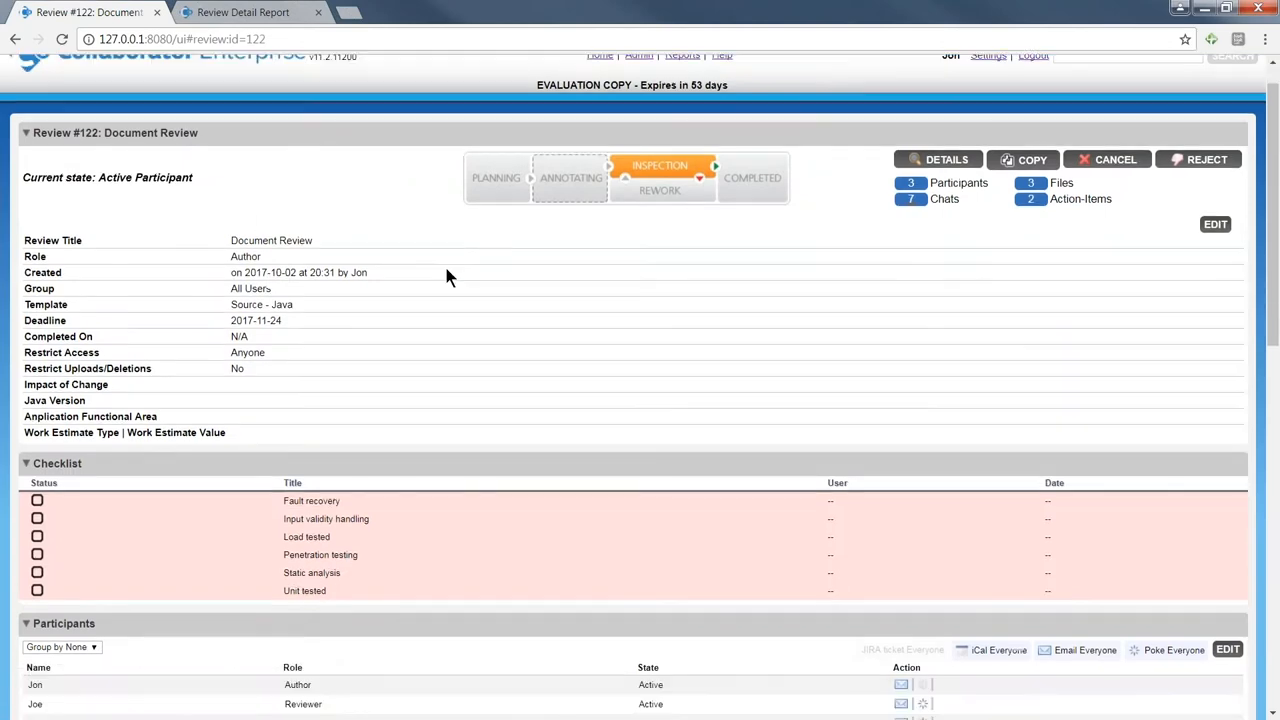
scroll(down, 3)
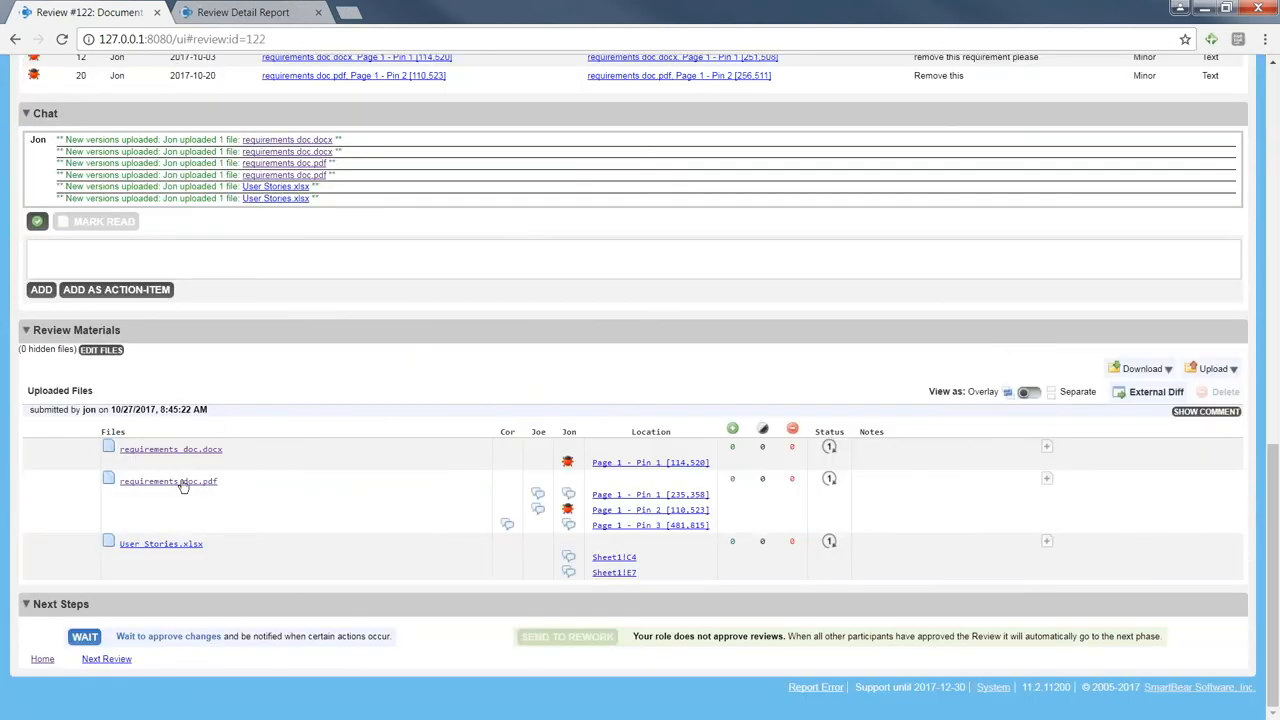
click(168, 481)
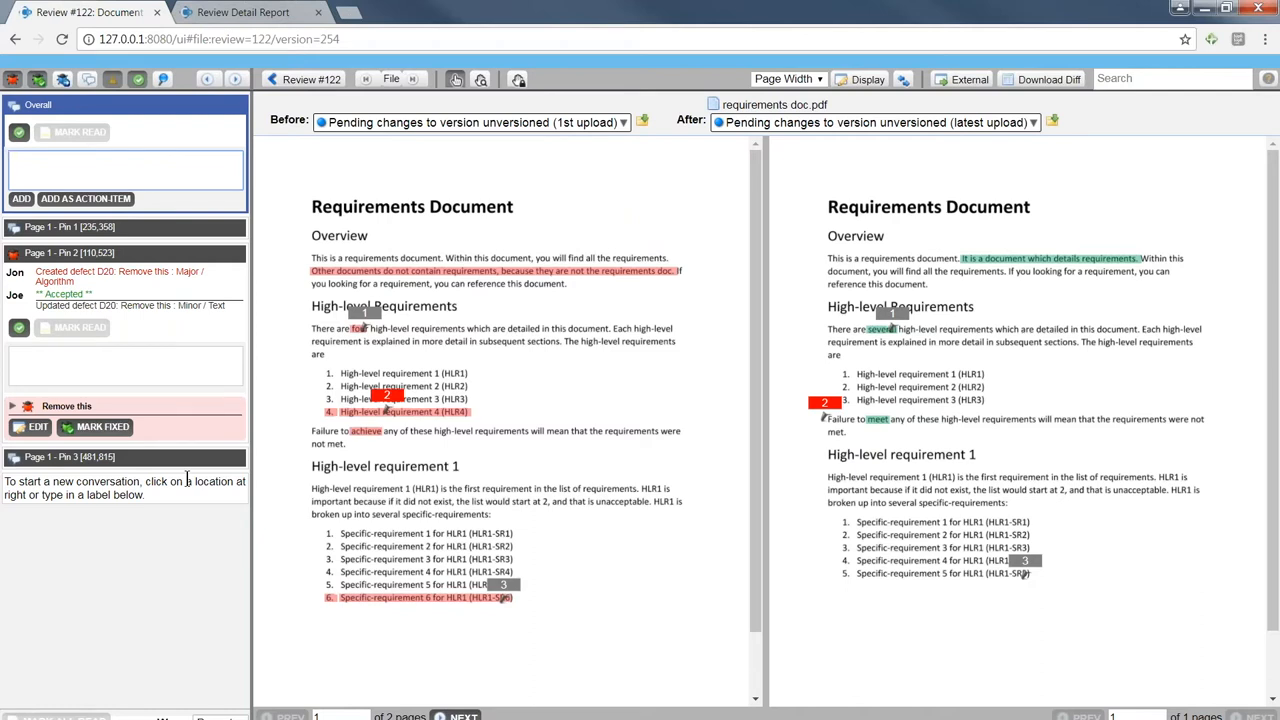
mouse_move(758, 221)
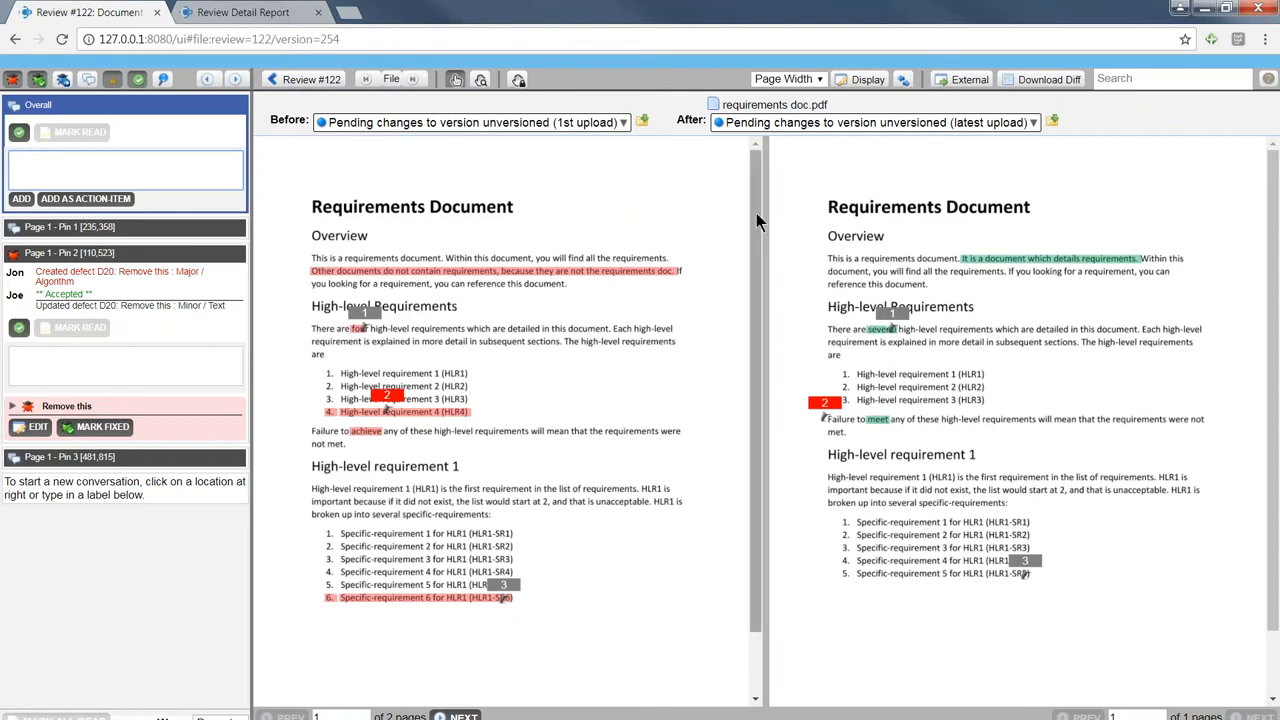
mouse_move(756, 206)
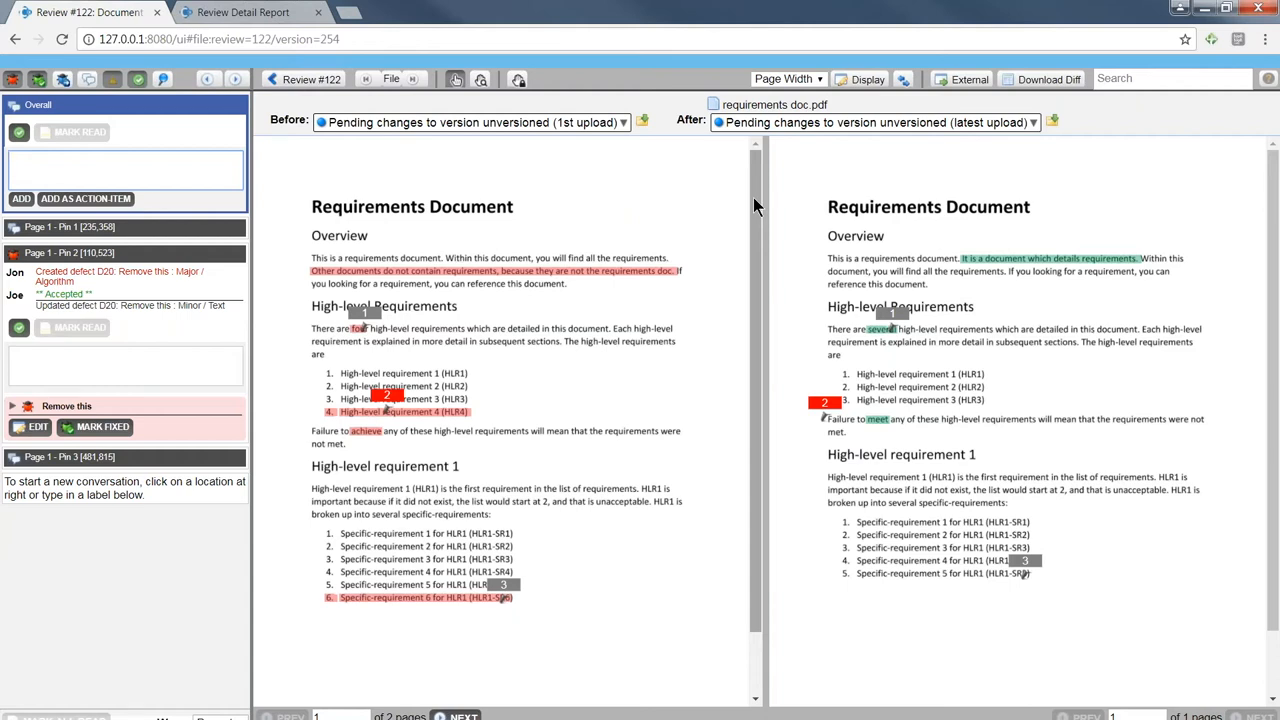
mouse_move(758, 192)
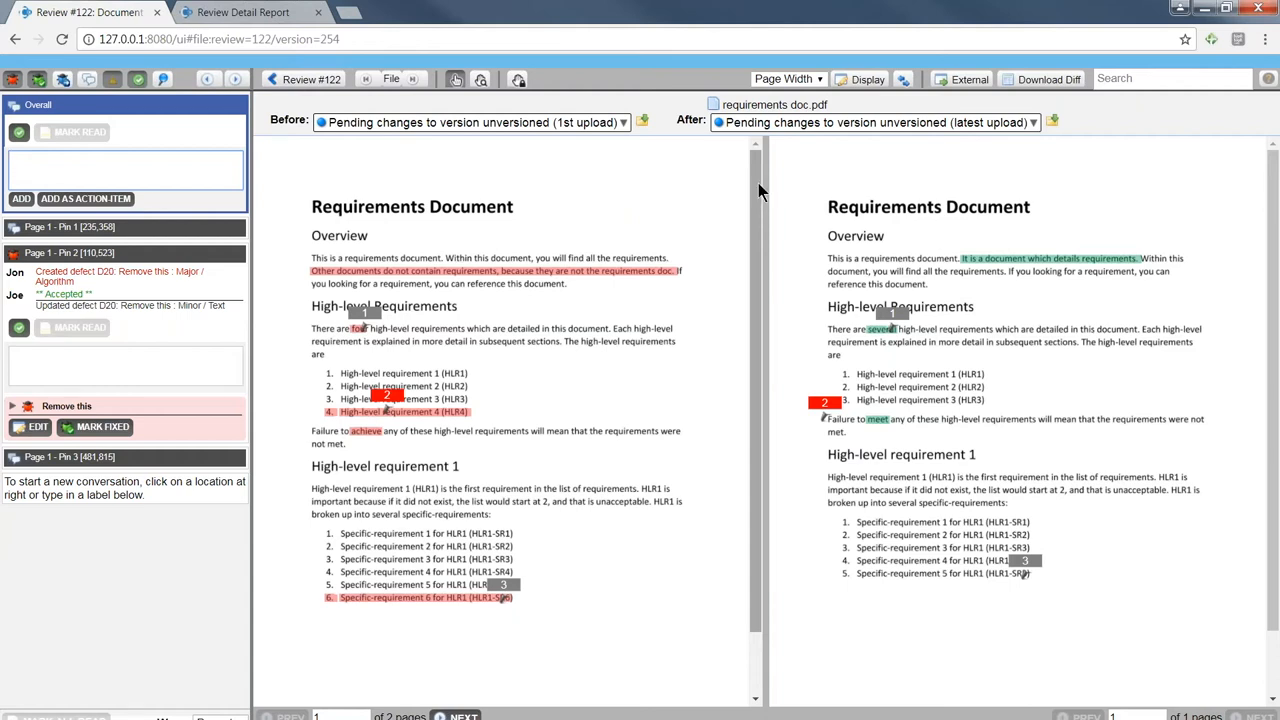
mouse_move(745, 190)
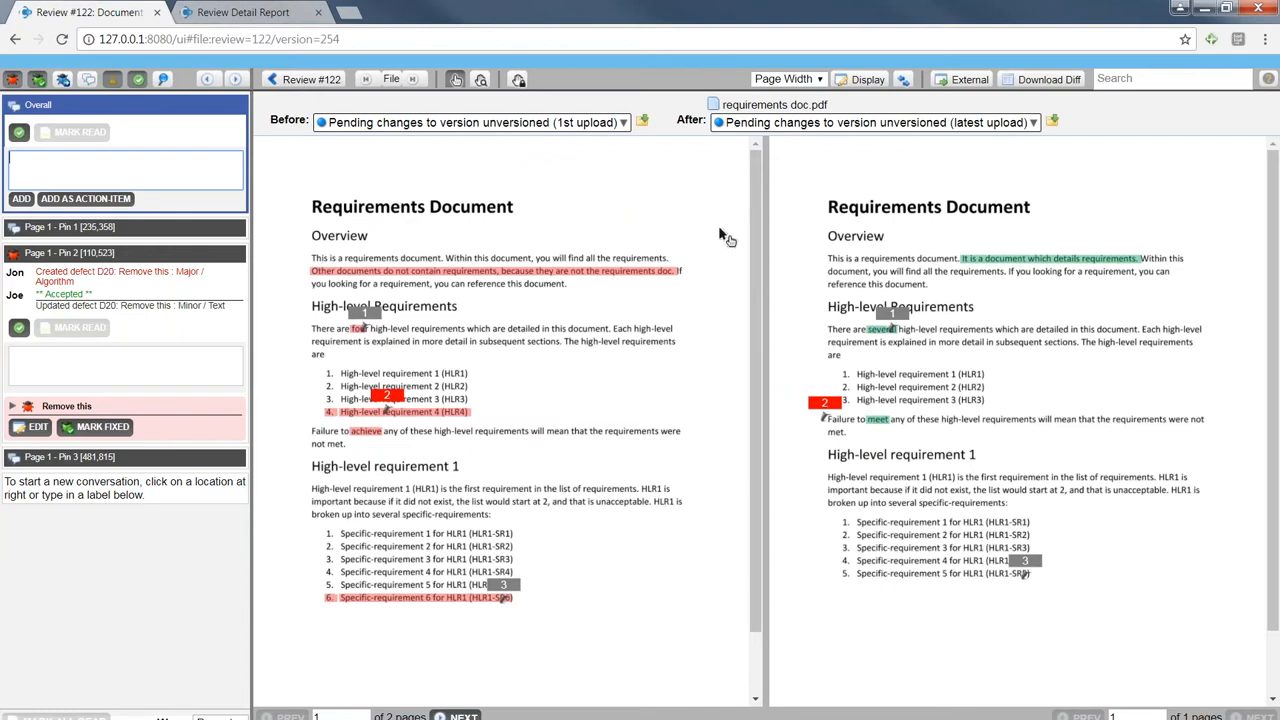
mouse_move(720, 237)
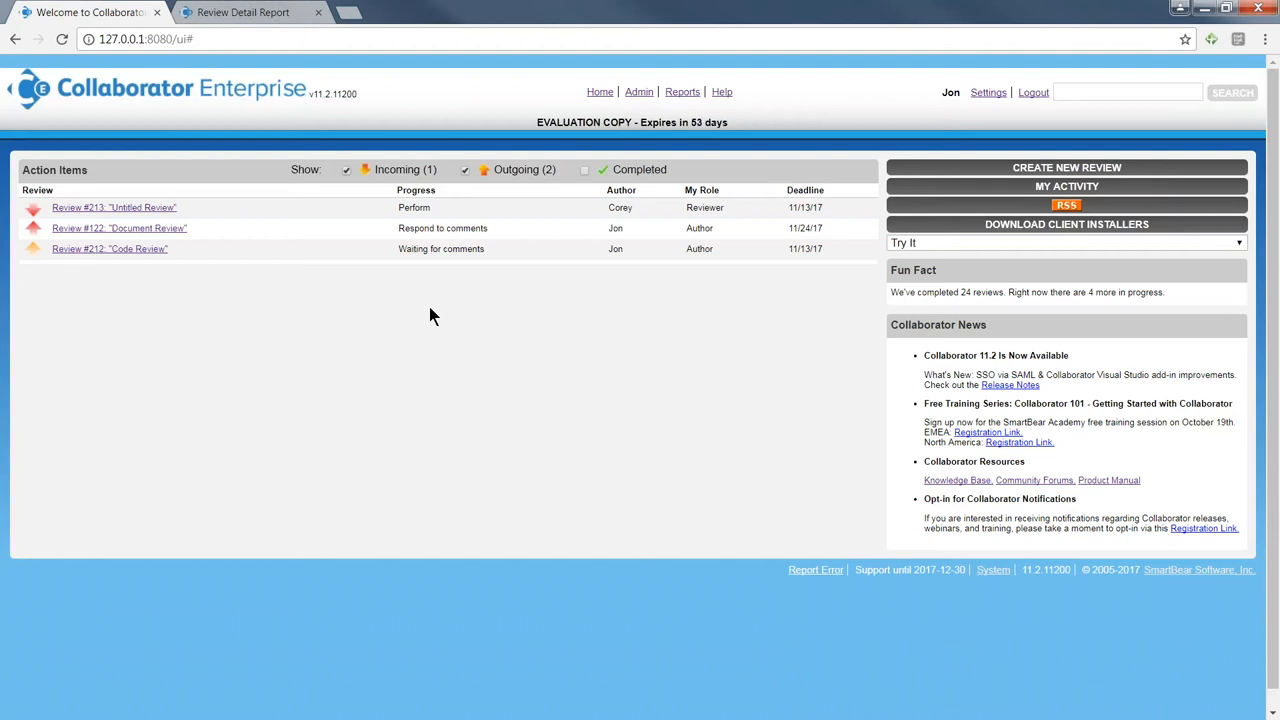
mouse_move(458, 11)
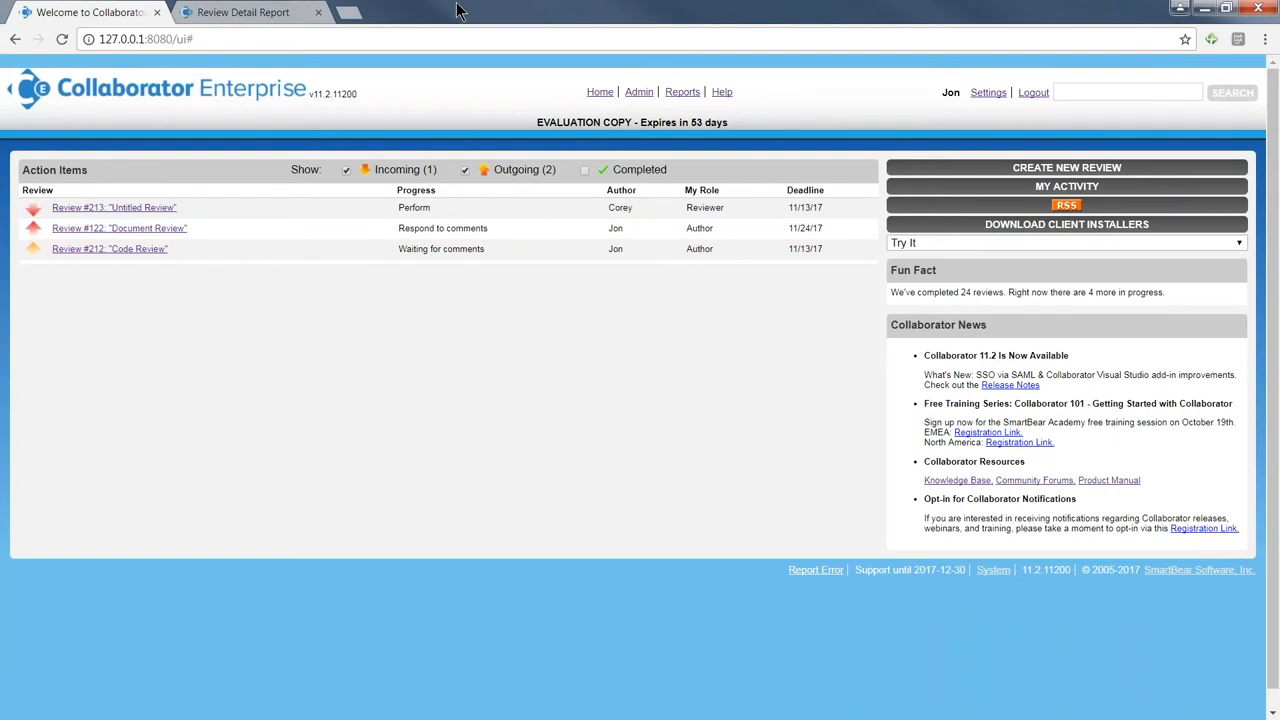
mouse_move(193, 207)
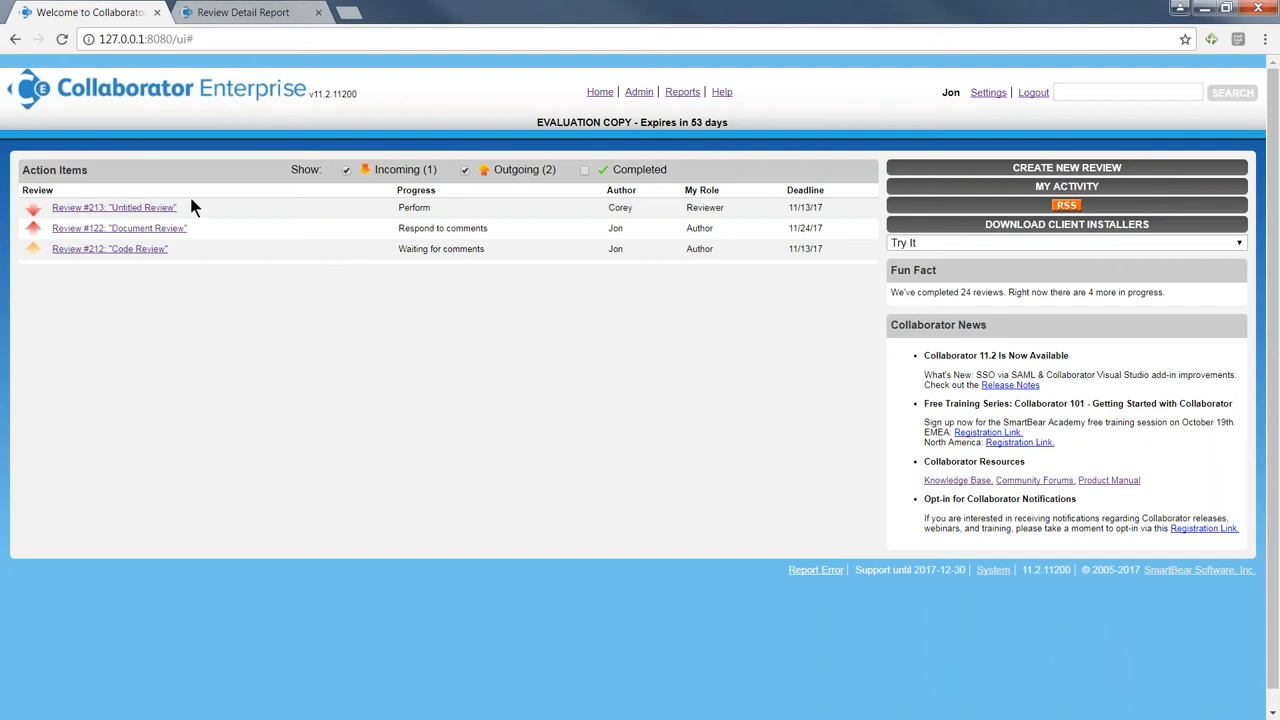
Show Review #213 'Untitled Review' and move down to its Next Steps section
click(113, 207)
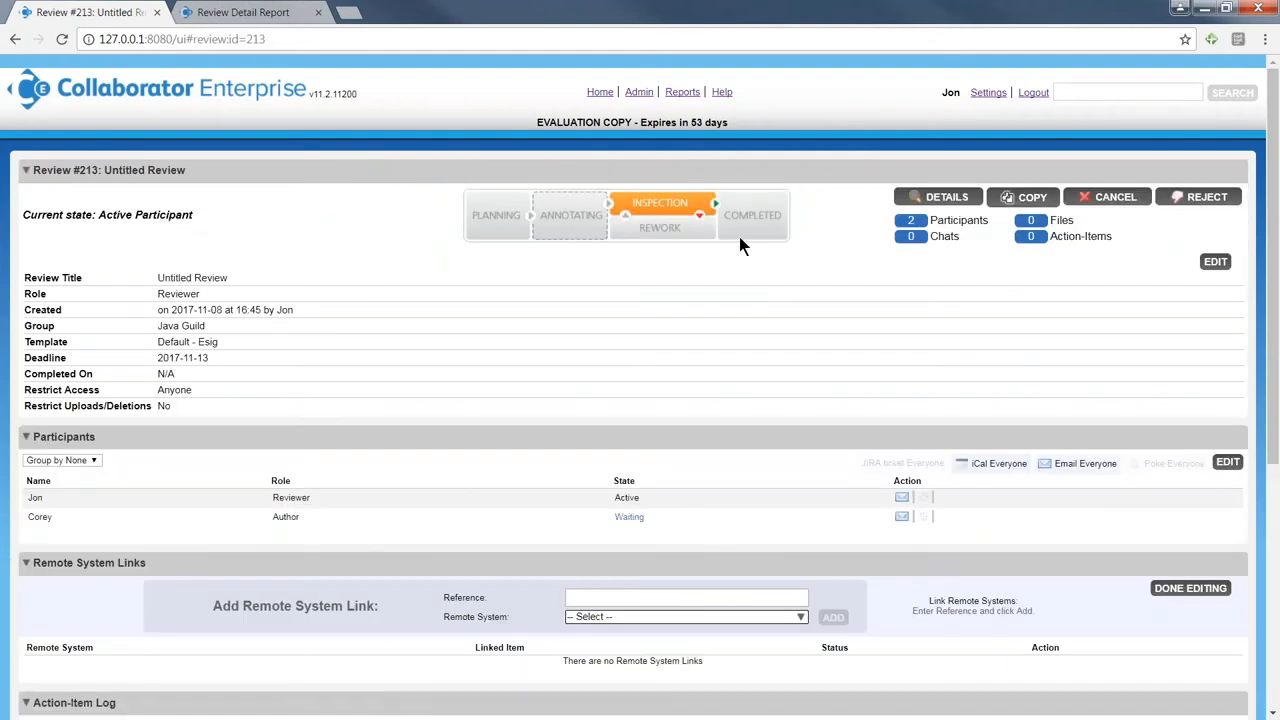
scroll(down, 3)
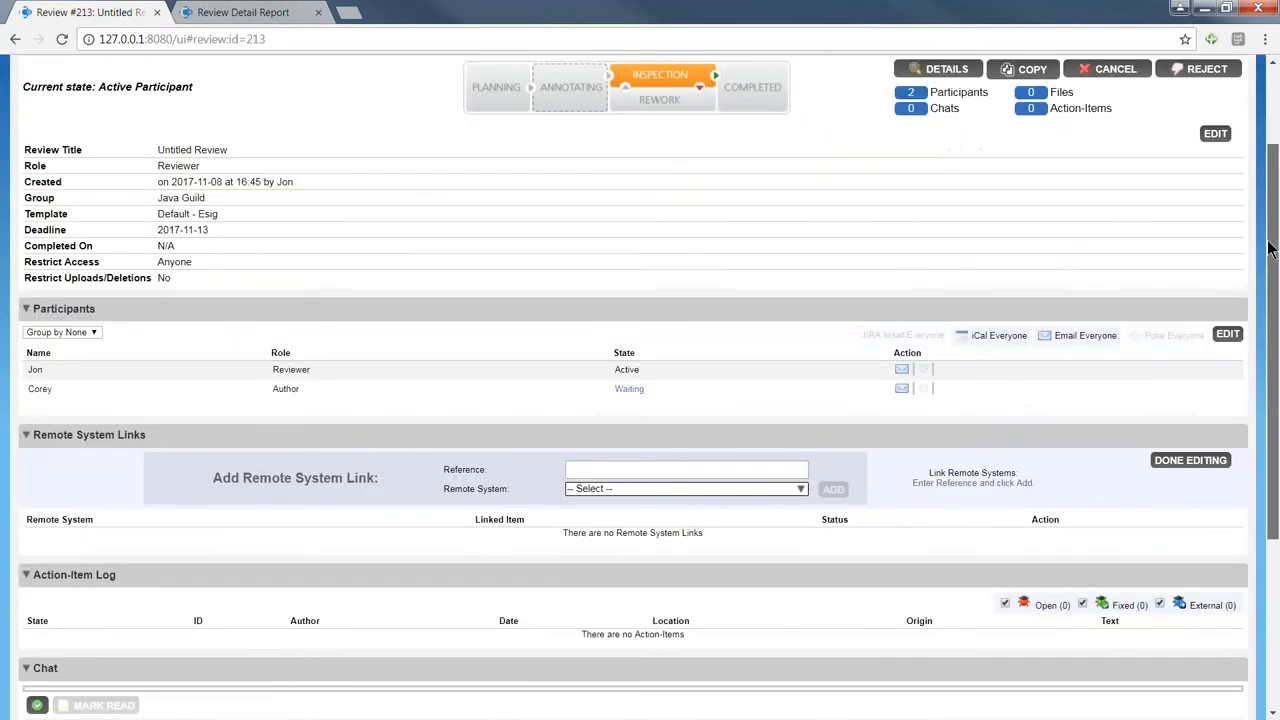
scroll(down, 3)
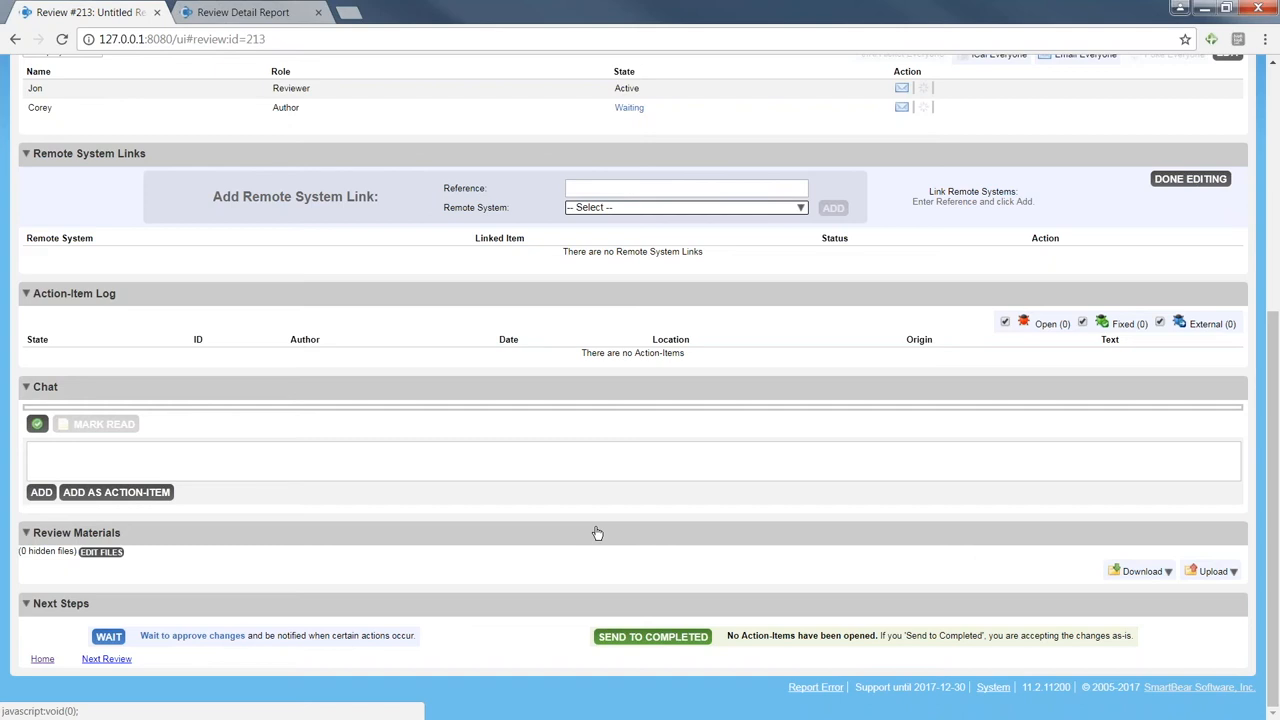
mouse_move(604, 531)
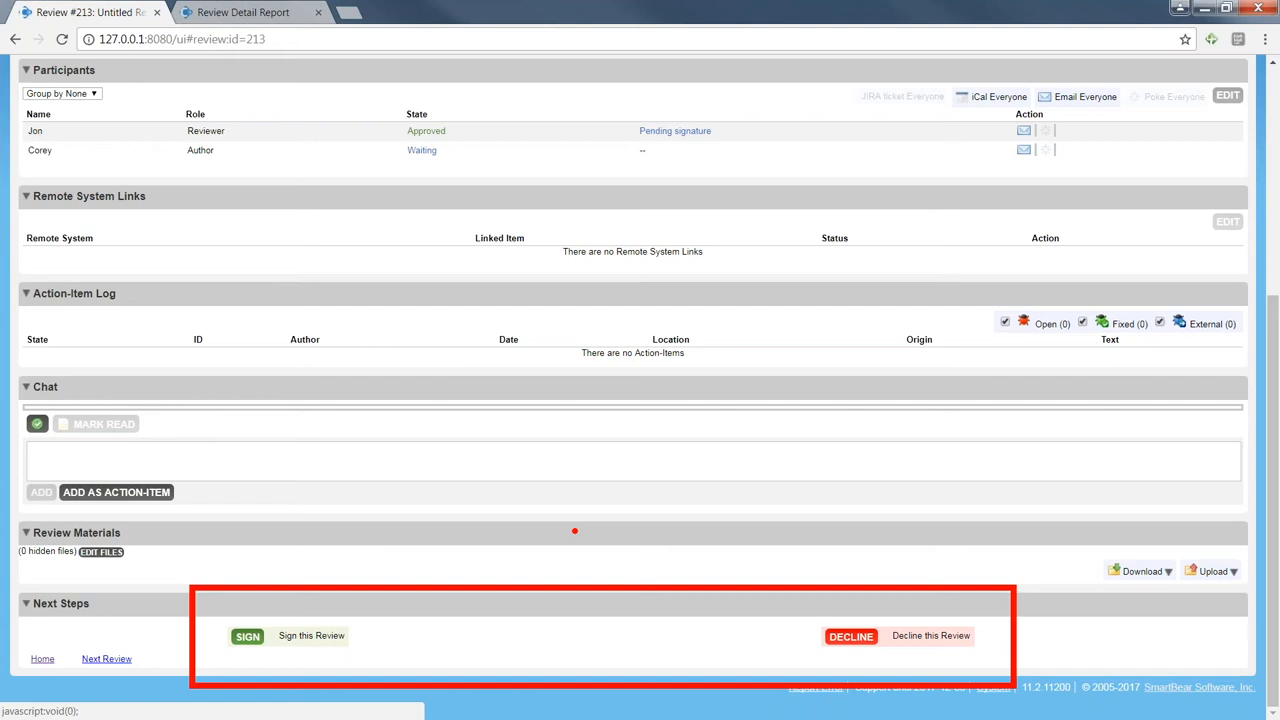
mouse_move(649, 332)
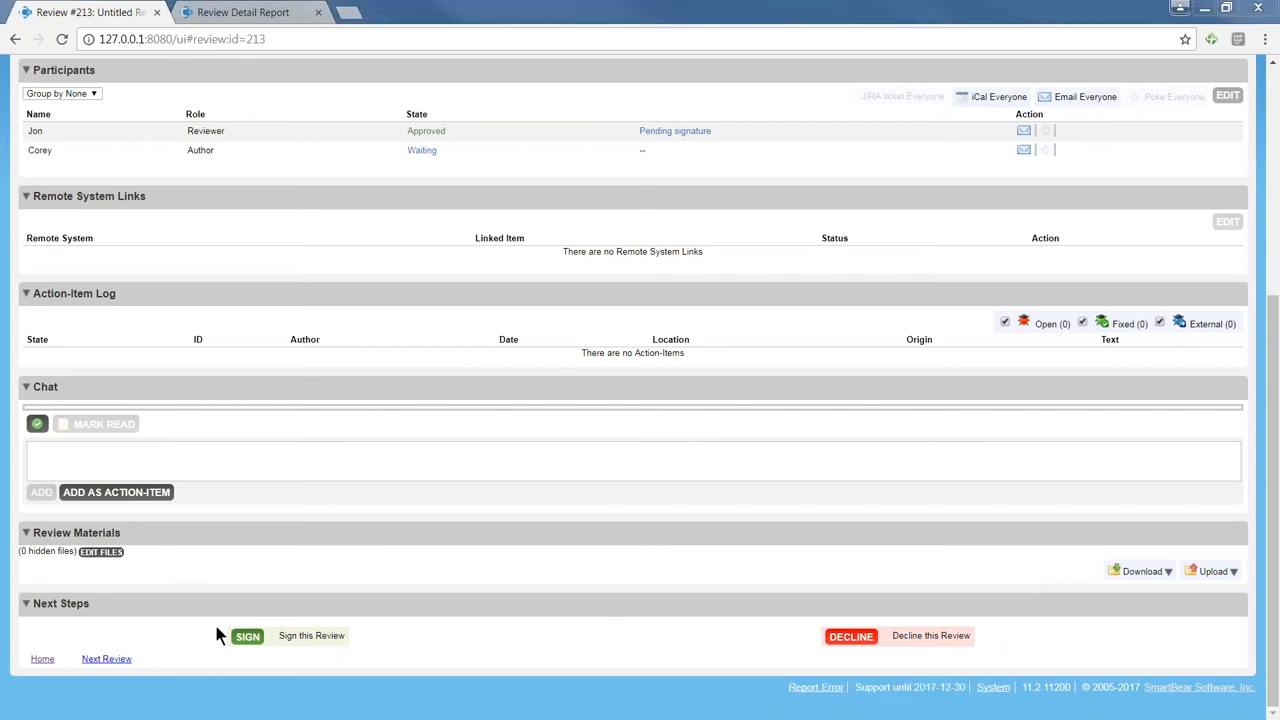
Sign off Review #213 as 'jon', posting the signed entry in chat
click(247, 635)
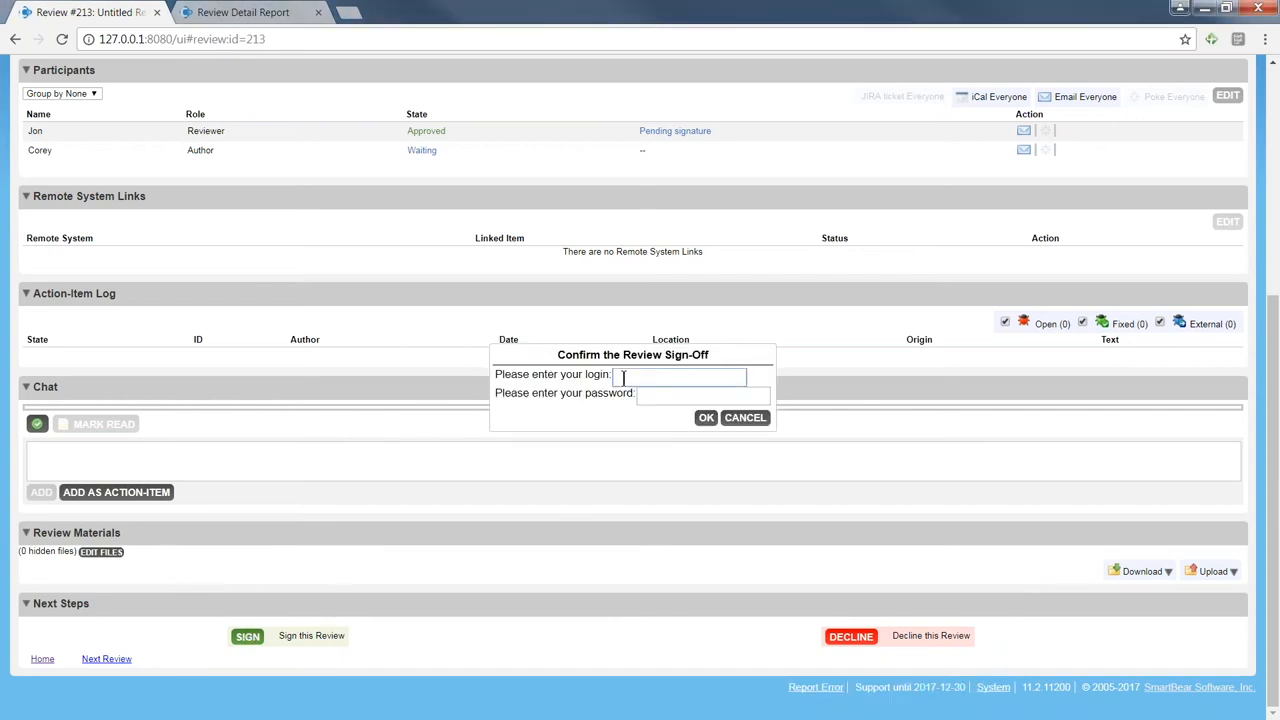
text(jon)
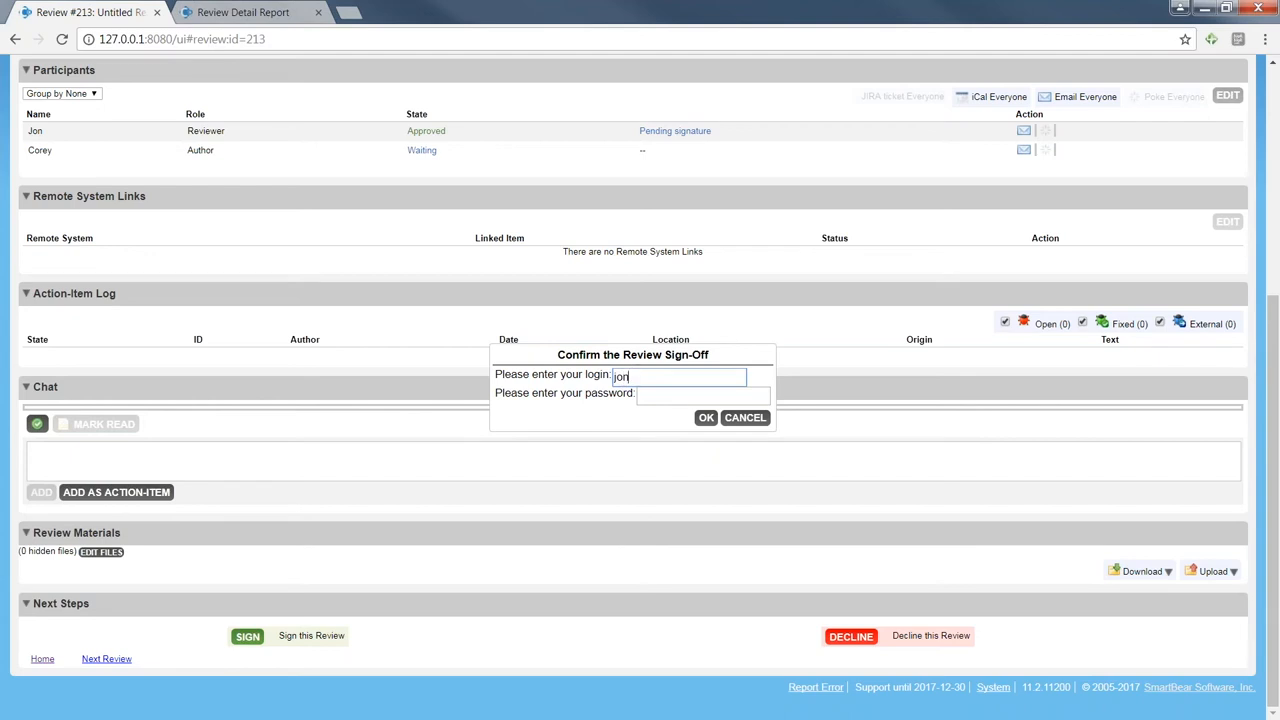
click(705, 417)
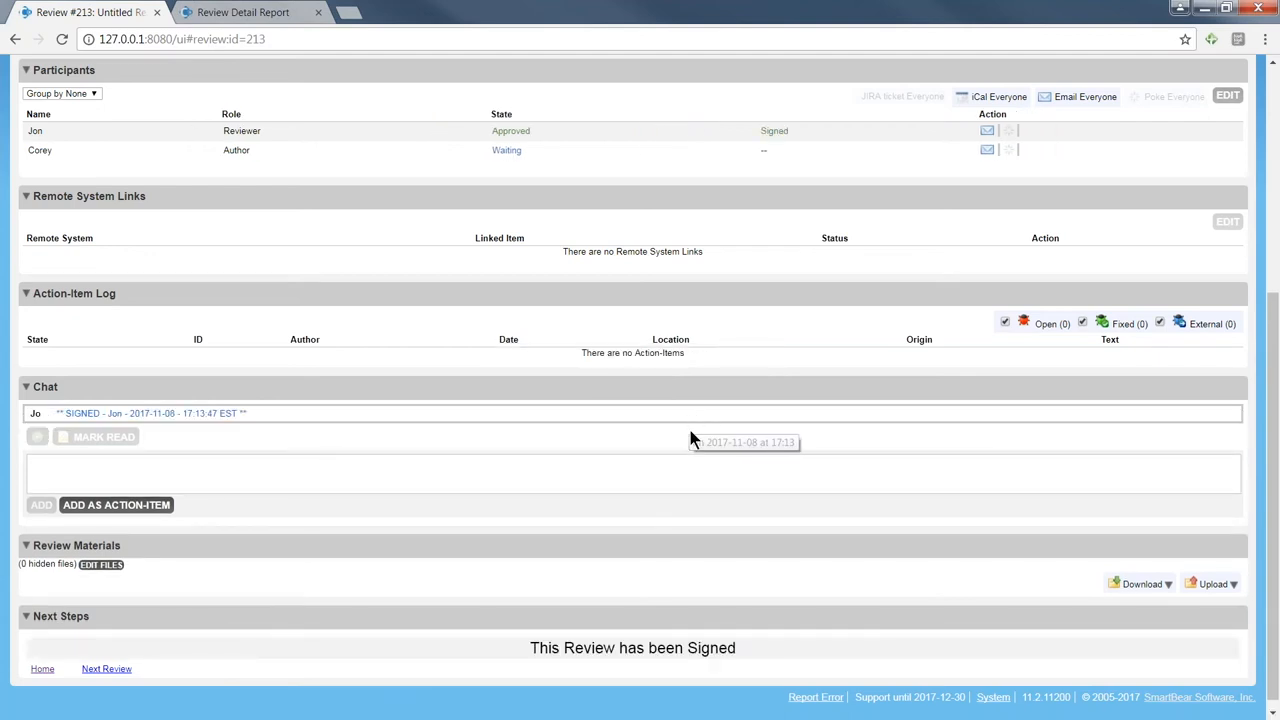
mouse_move(1274, 554)
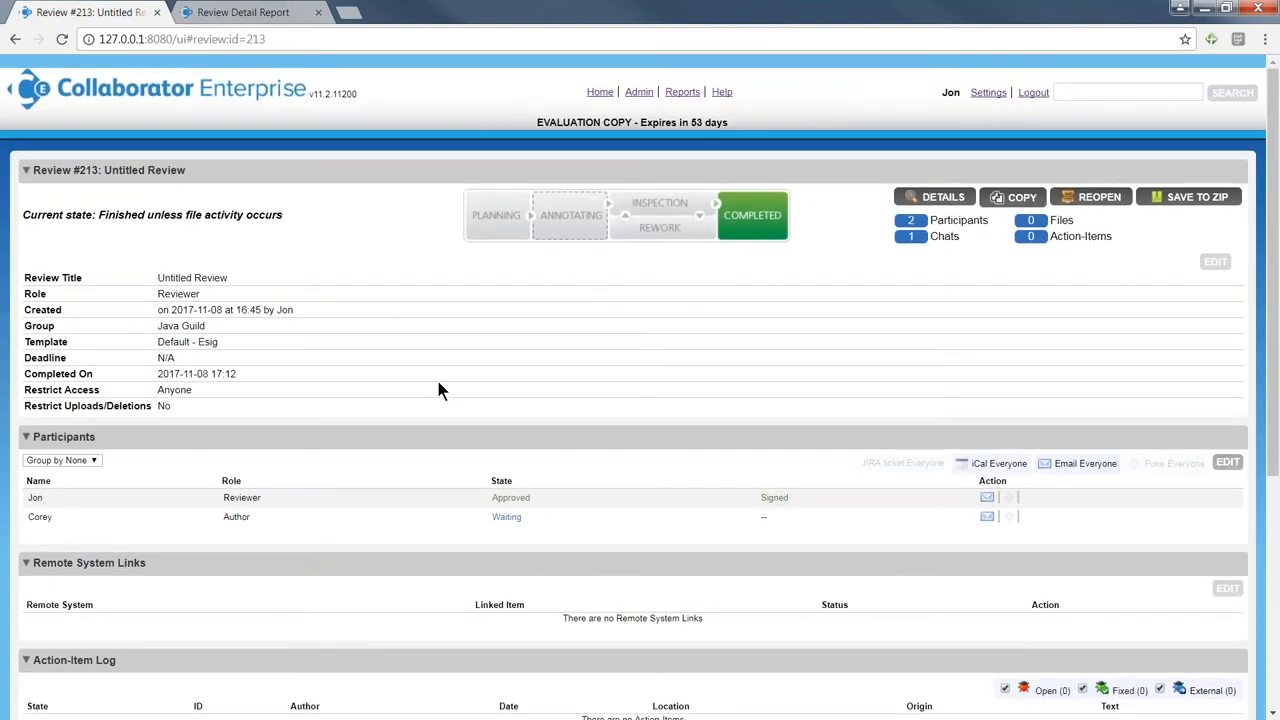
mouse_move(312, 148)
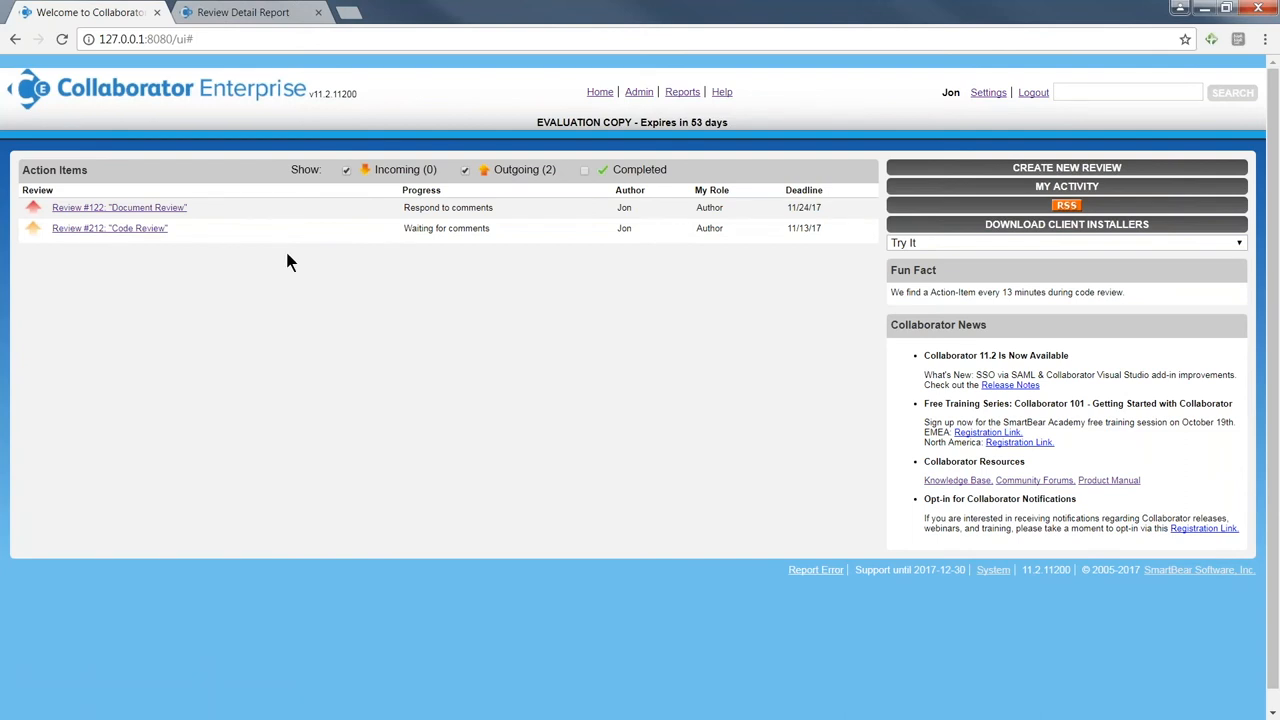
Switch to the Review Detail Report for review #122 'Document Review'
click(243, 12)
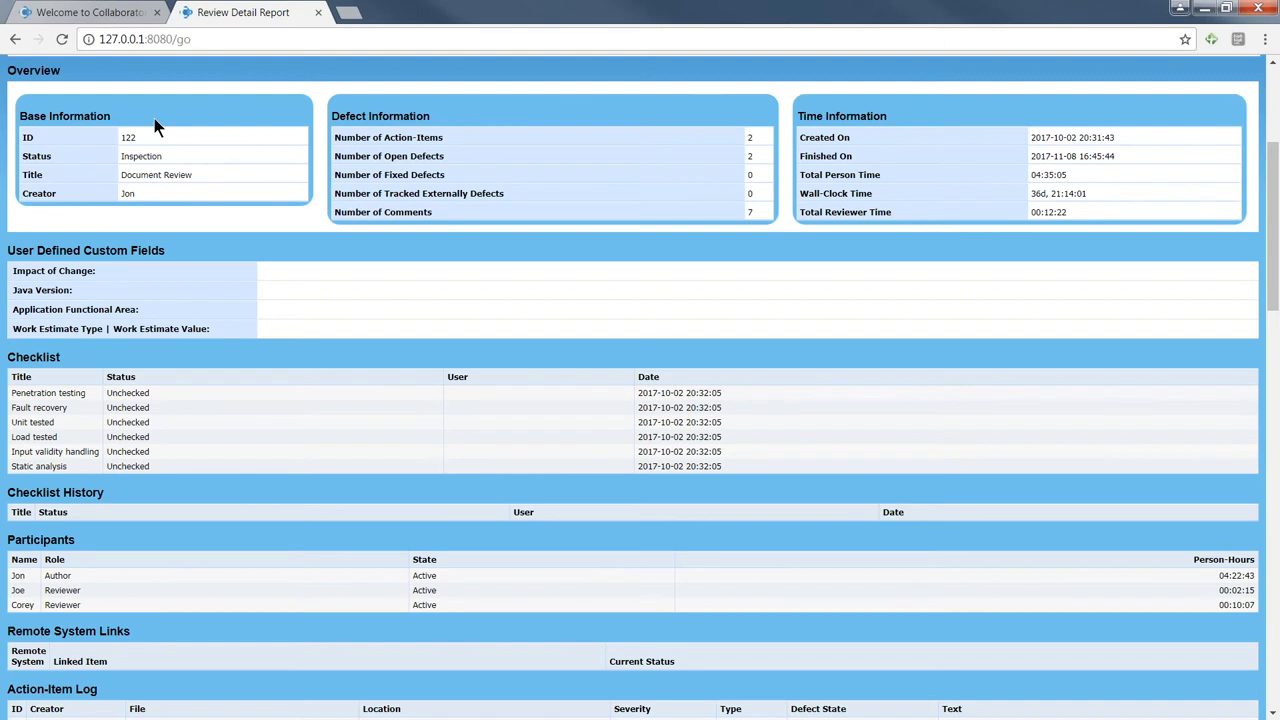
mouse_move(160, 132)
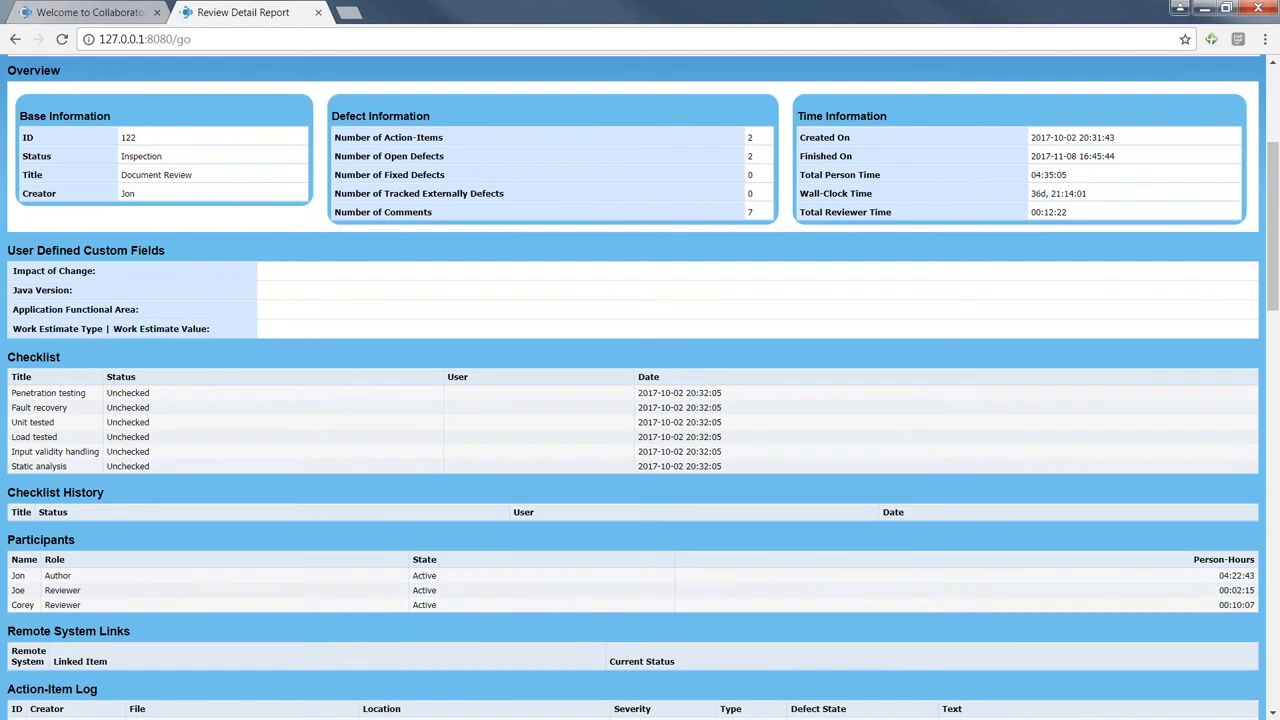
mouse_move(362, 103)
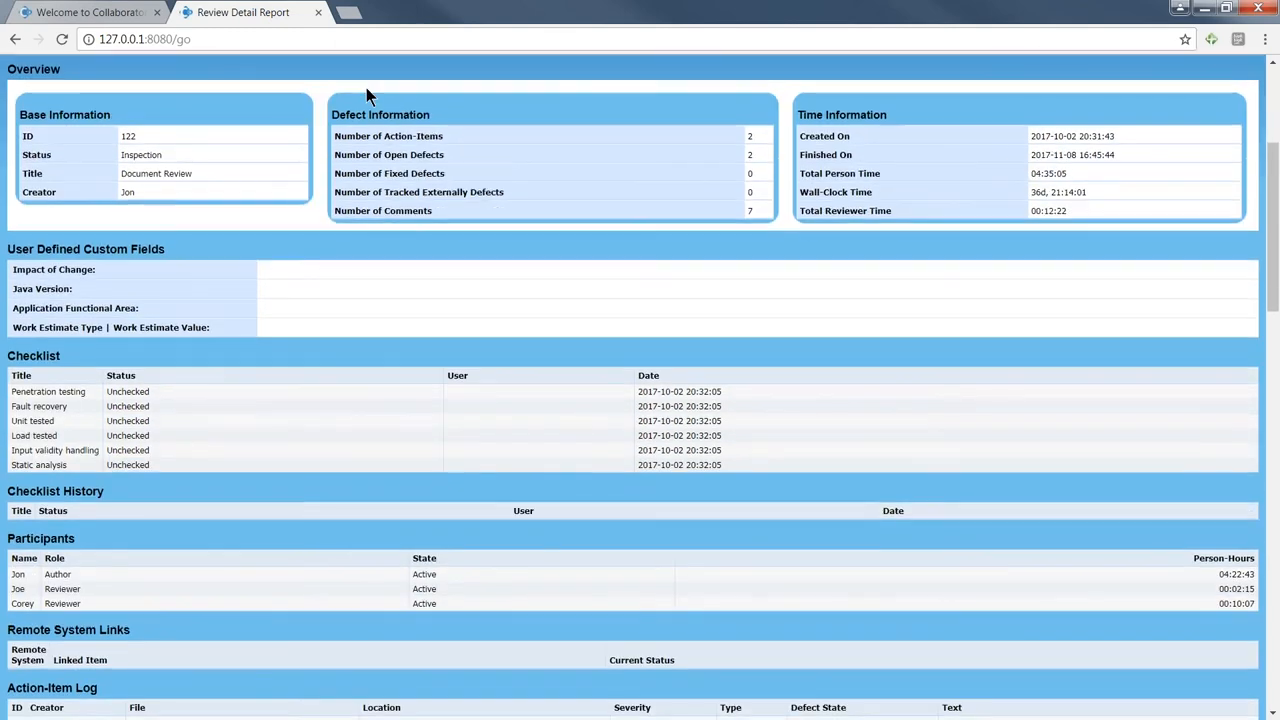
Read through the Review Detail Report's checklist items and participants for review #122
scroll(down, 3)
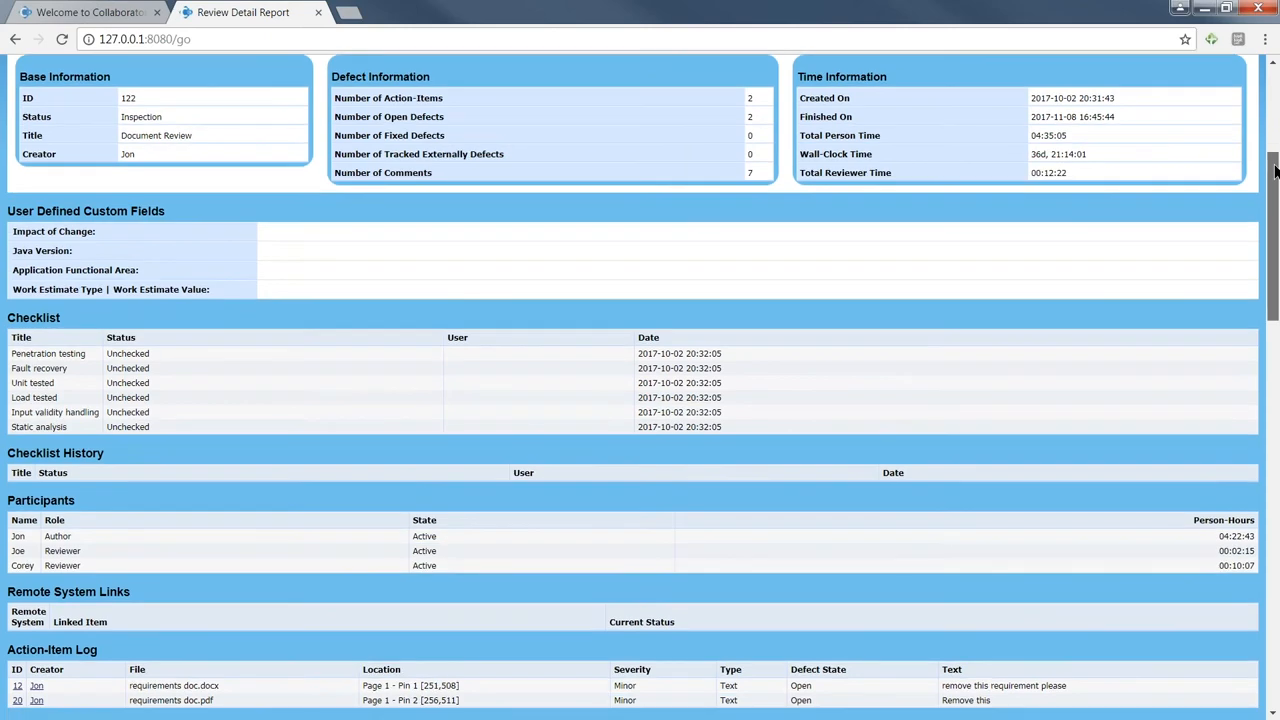
scroll(down, 3)
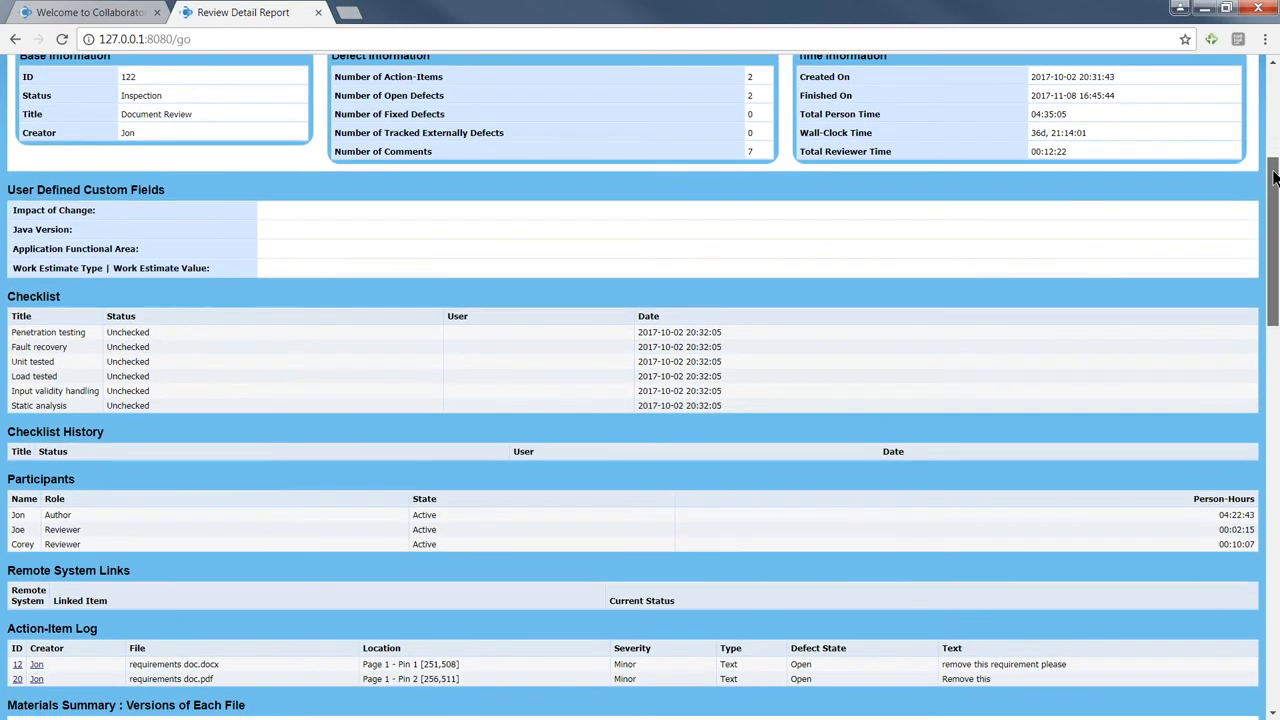
scroll(down, 3)
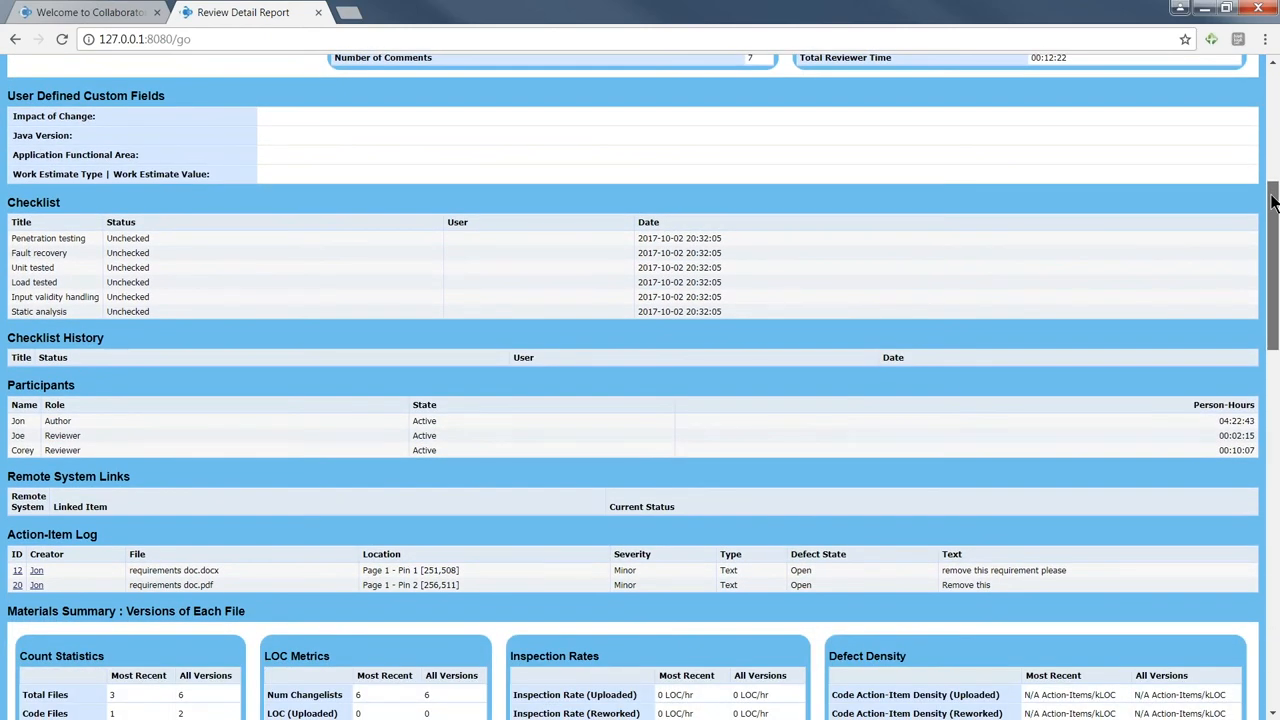
scroll(down, 3)
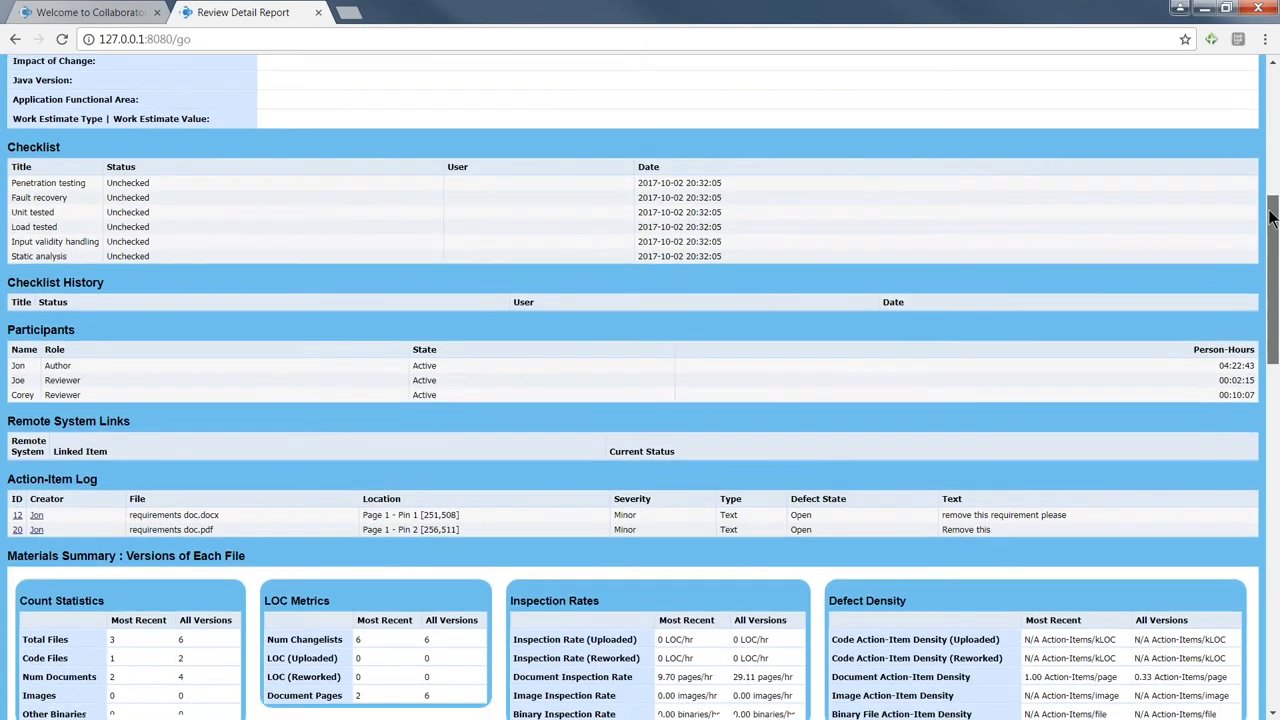
scroll(down, 3)
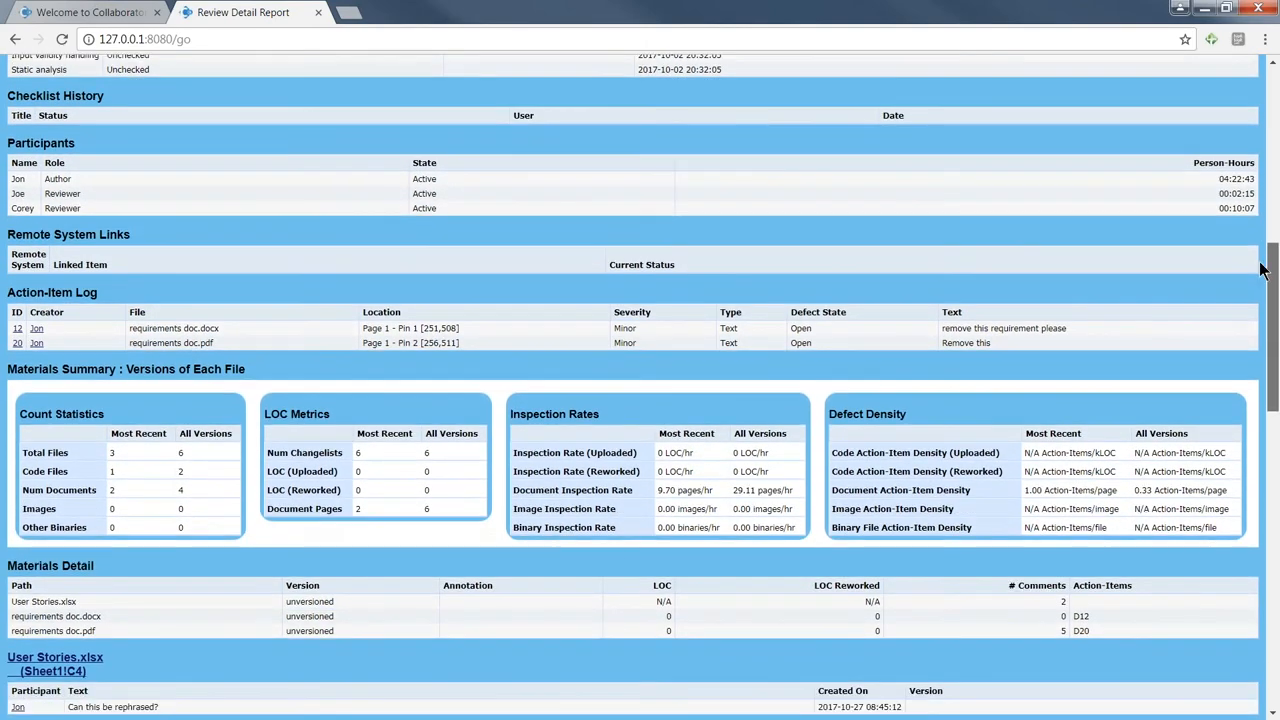
scroll(down, 3)
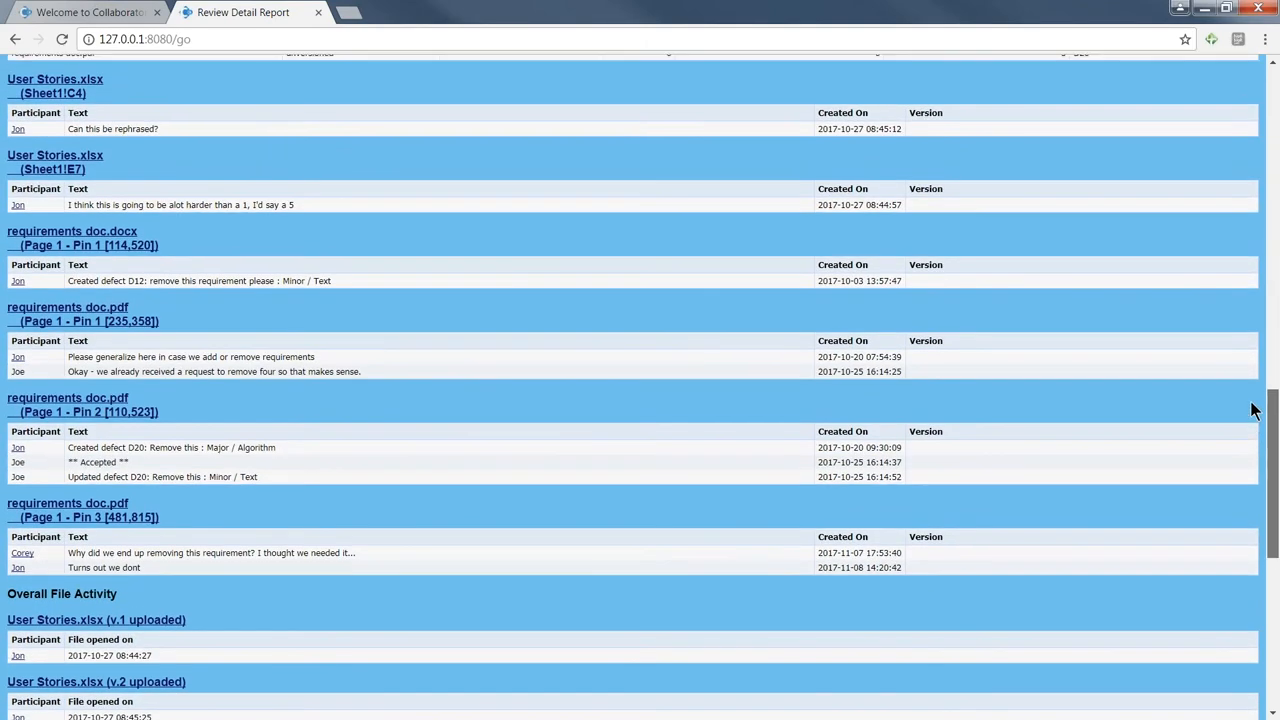
scroll(down, 3)
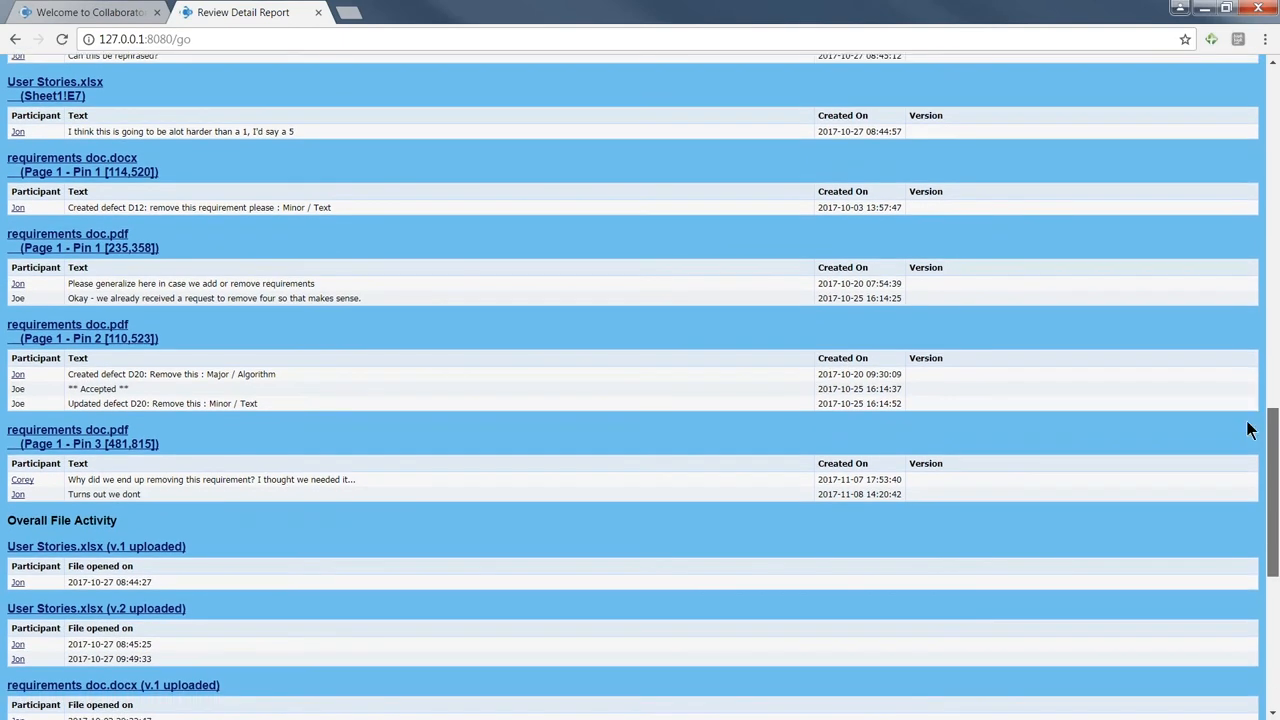
scroll(down, 3)
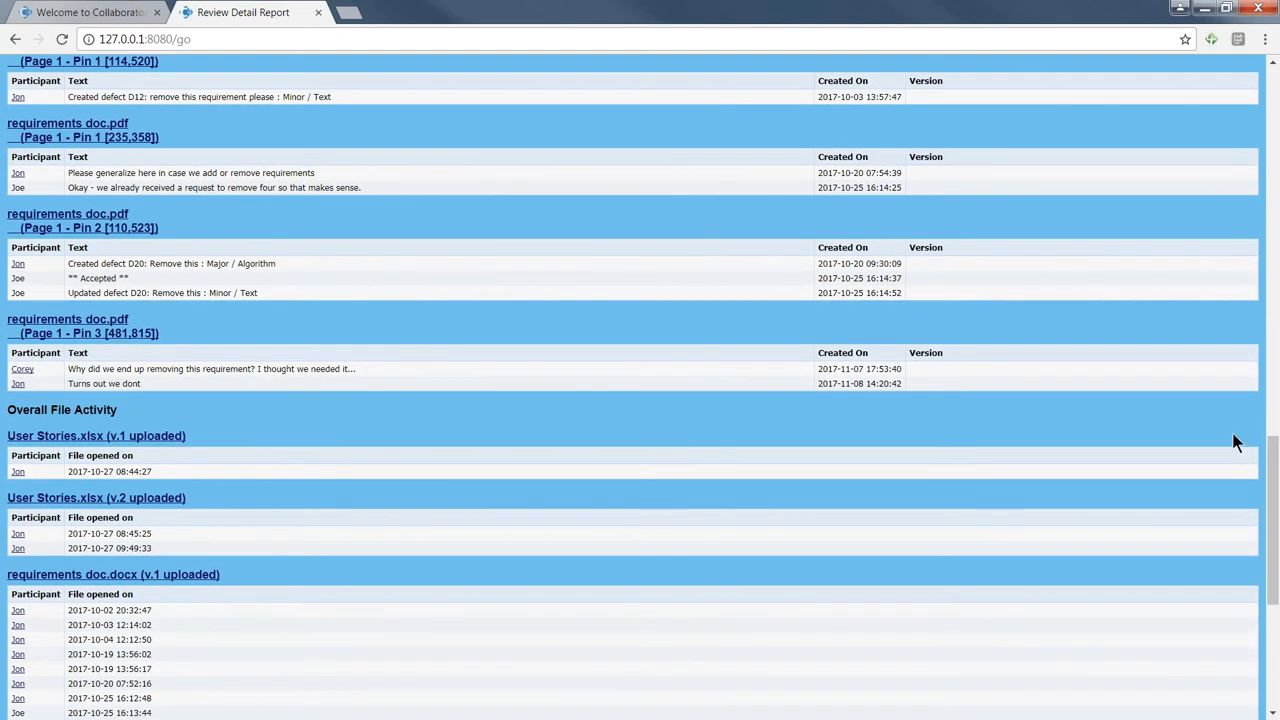
mouse_move(1228, 432)
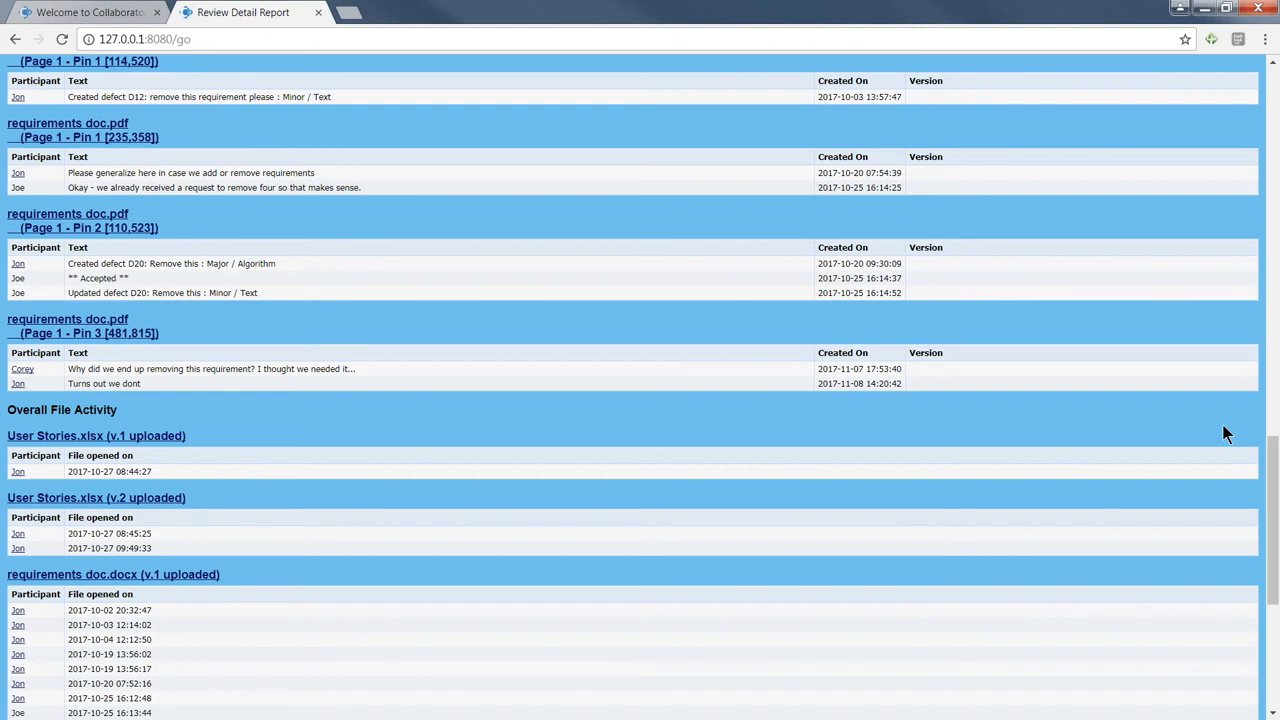
scroll(down, 3)
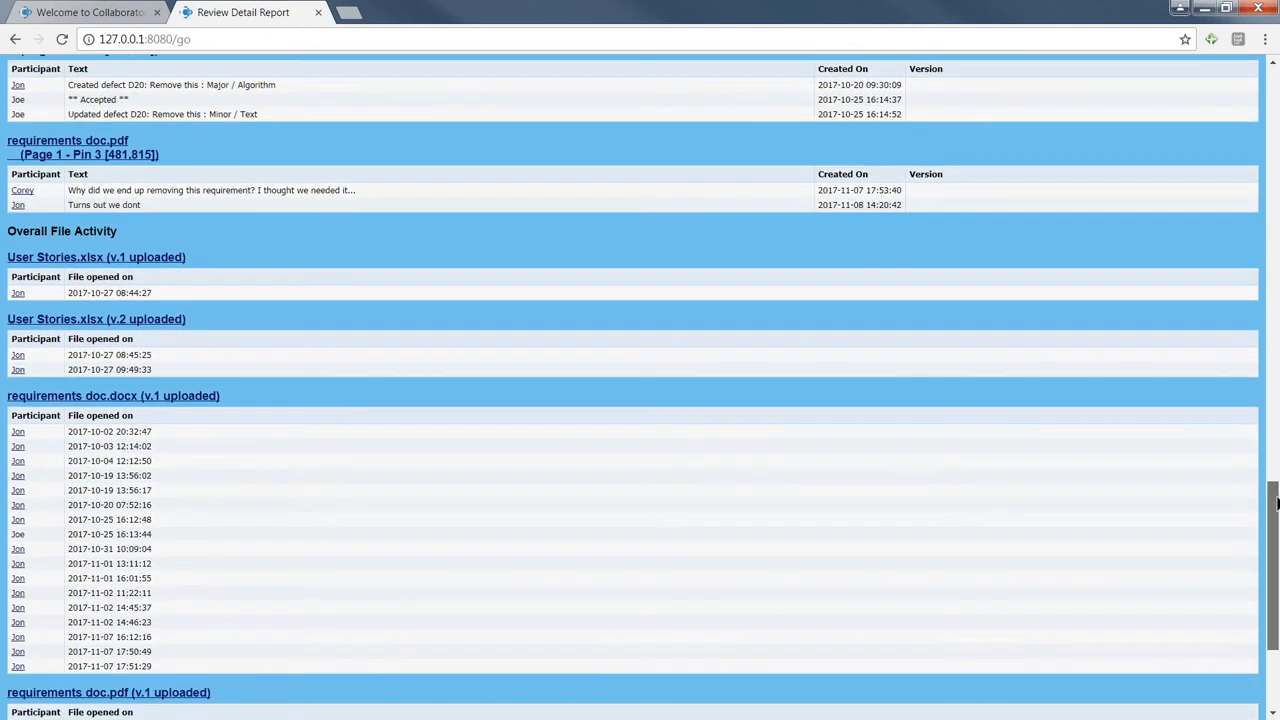
scroll(down, 3)
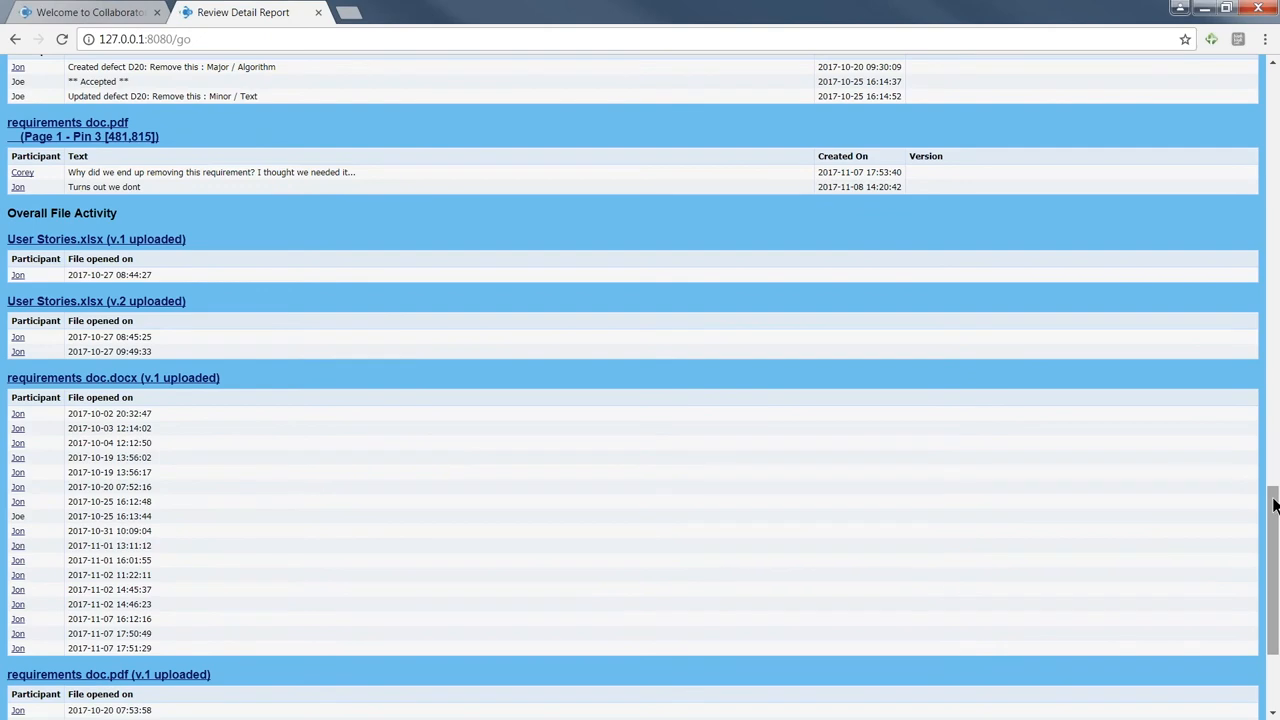
scroll(up, 3)
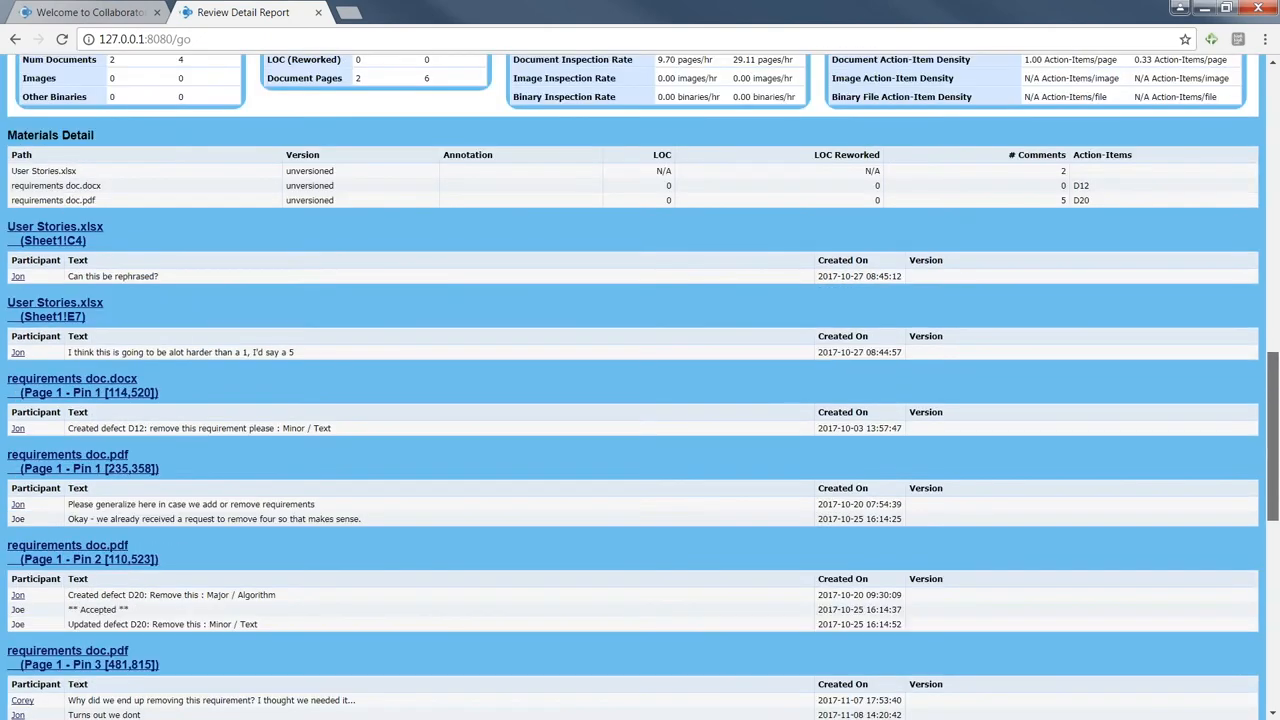
scroll(up, 3)
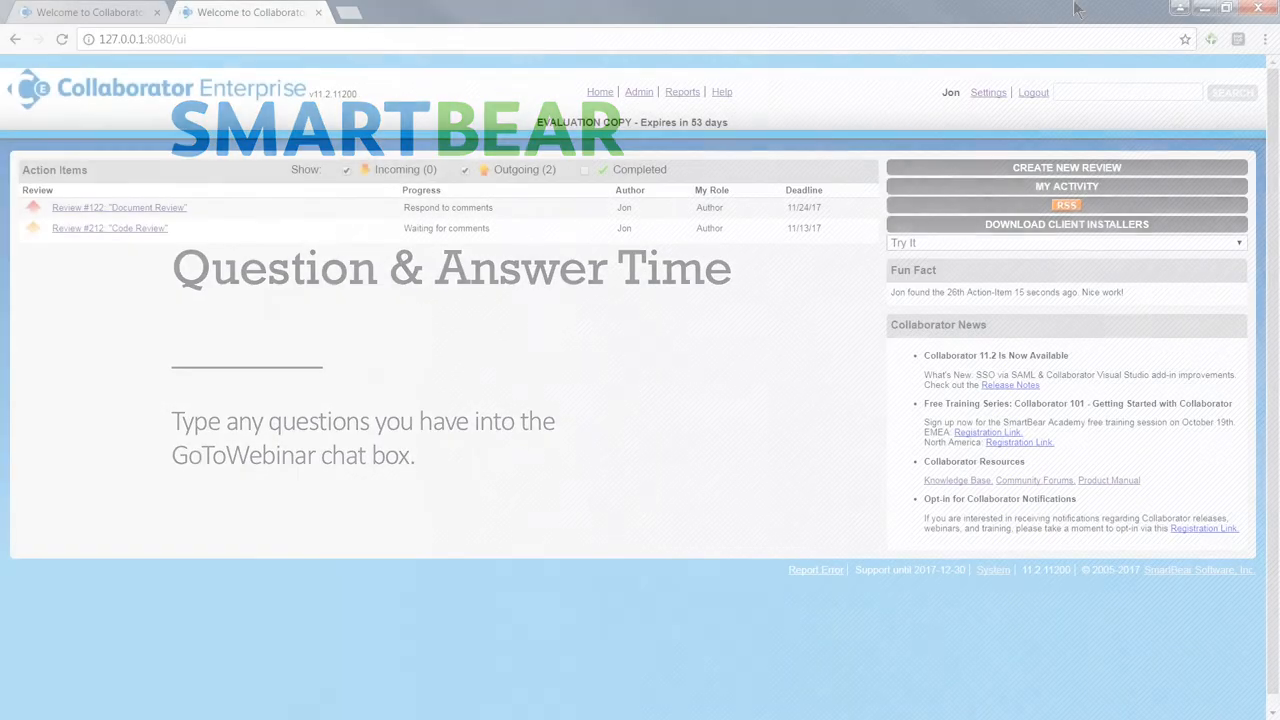
Create new Review #214 and list its available review templates, including Source - Java
click(1066, 167)
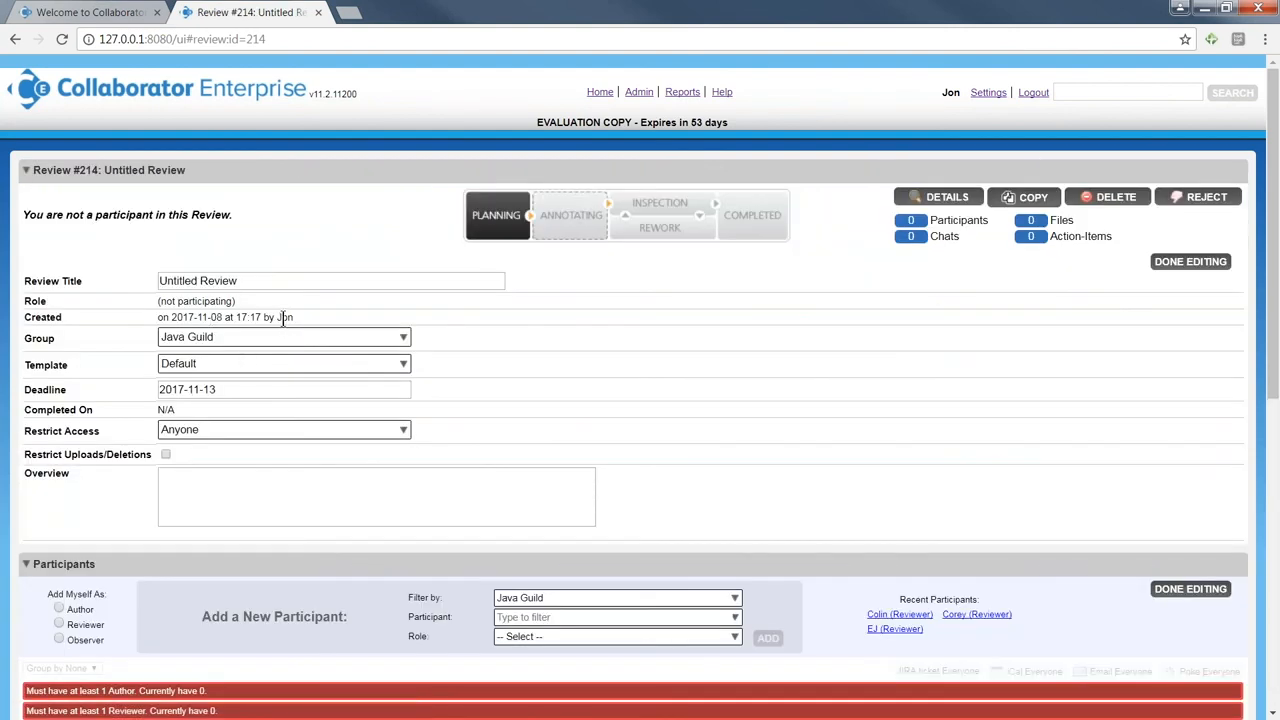
mouse_move(283, 318)
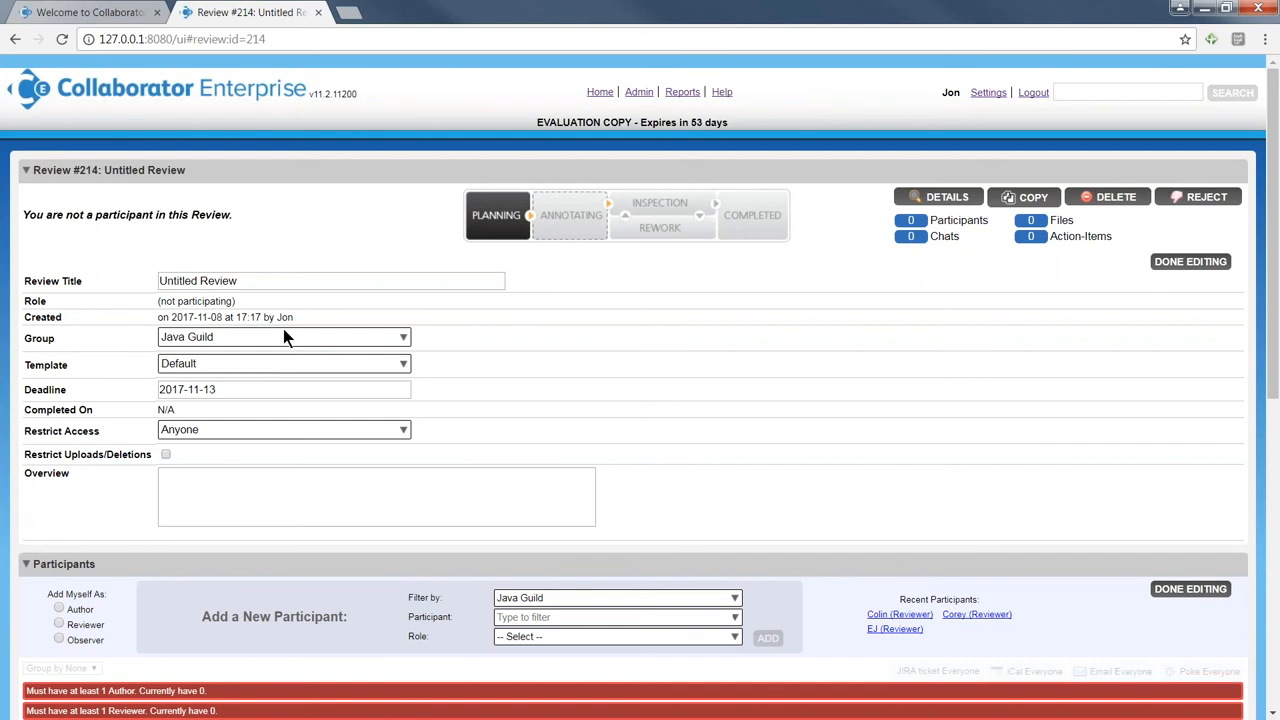
mouse_move(405, 368)
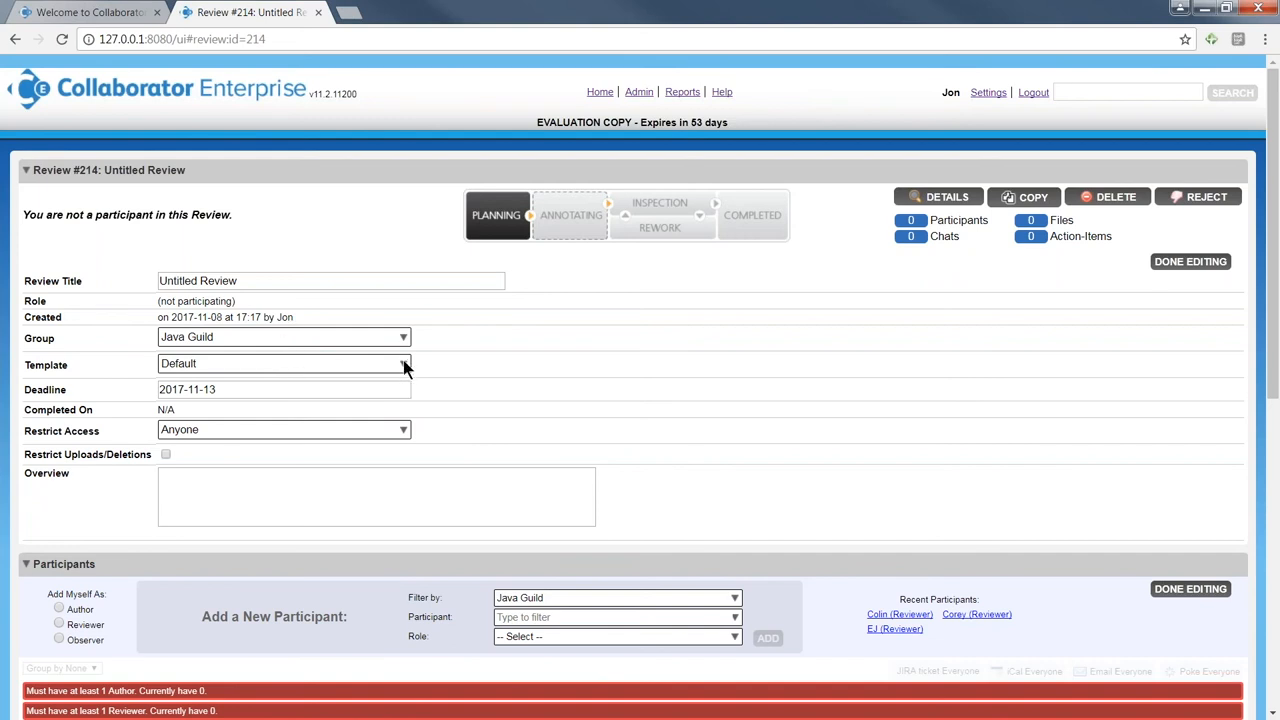
click(403, 363)
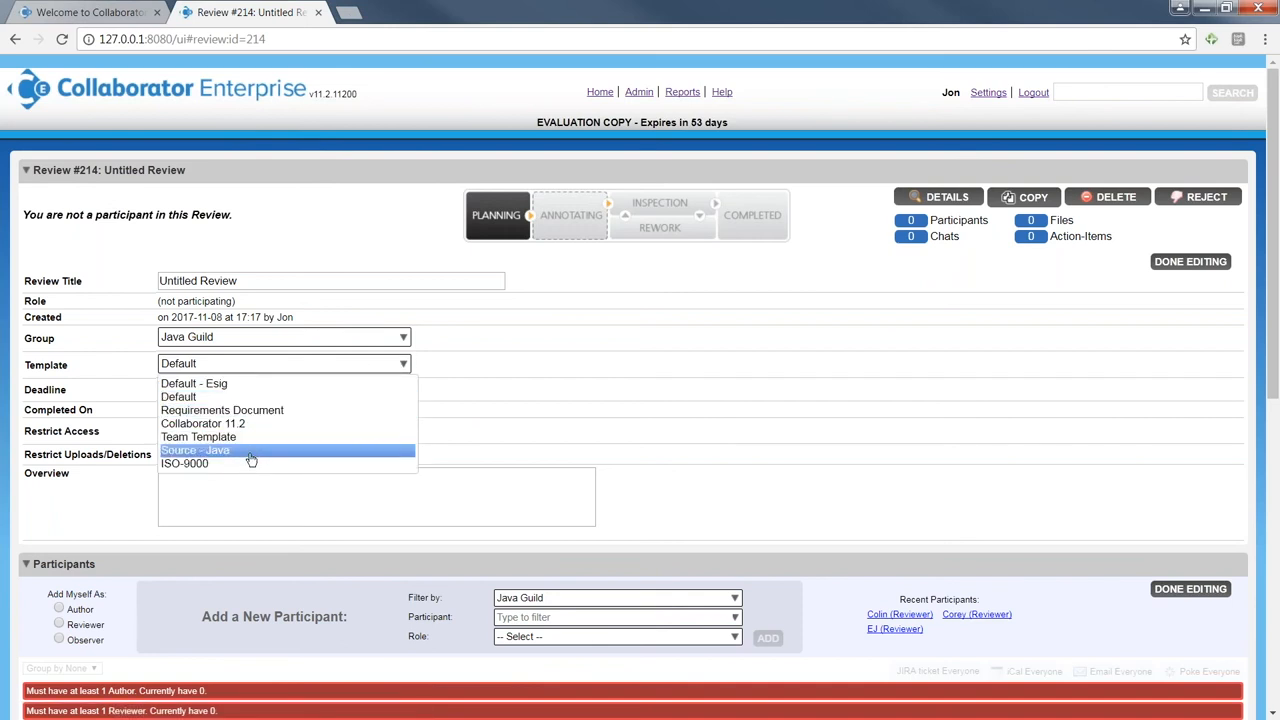
mouse_move(286, 384)
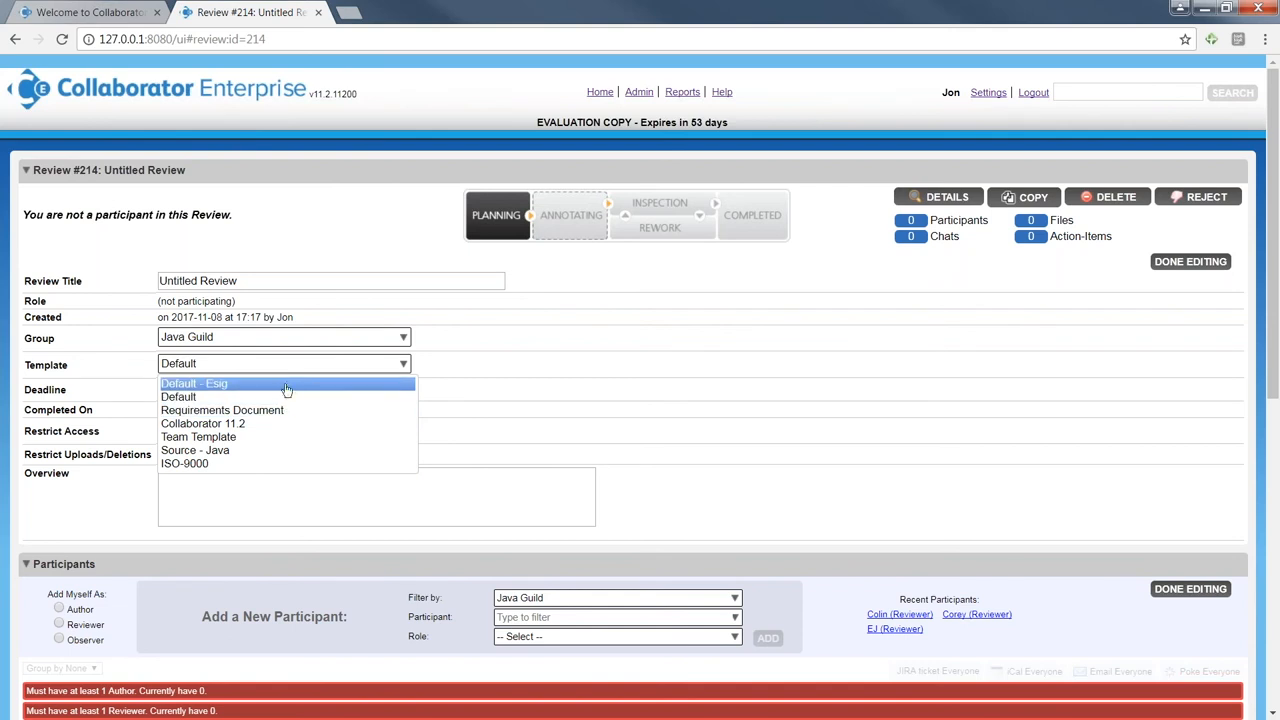
mouse_move(287, 410)
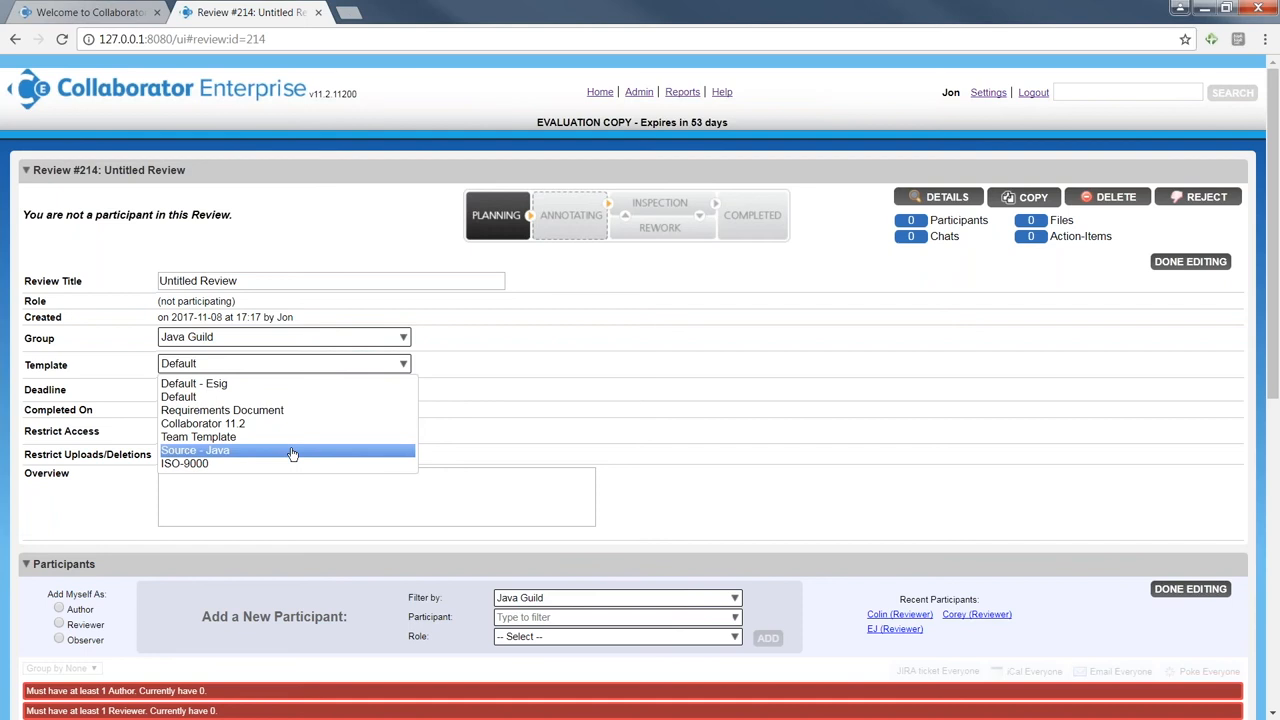
Switch Review #214 to the Source - Java template and confirm the template change
click(195, 450)
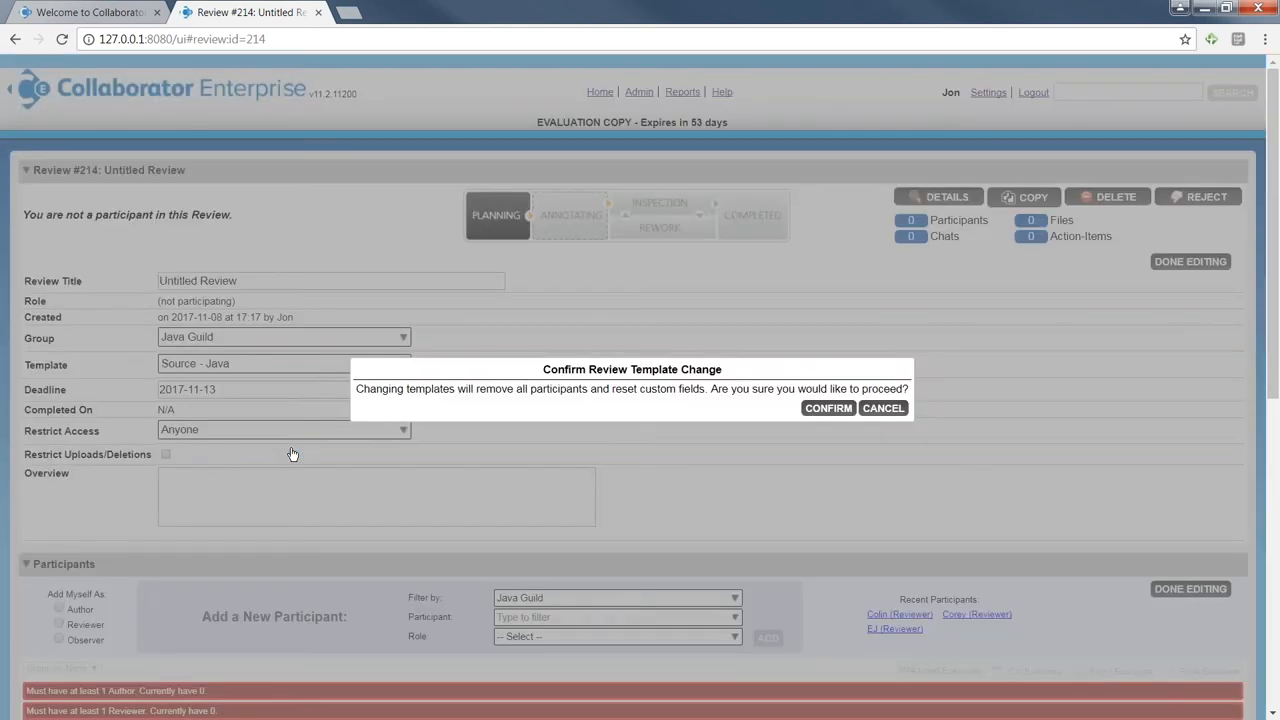
mouse_move(813, 420)
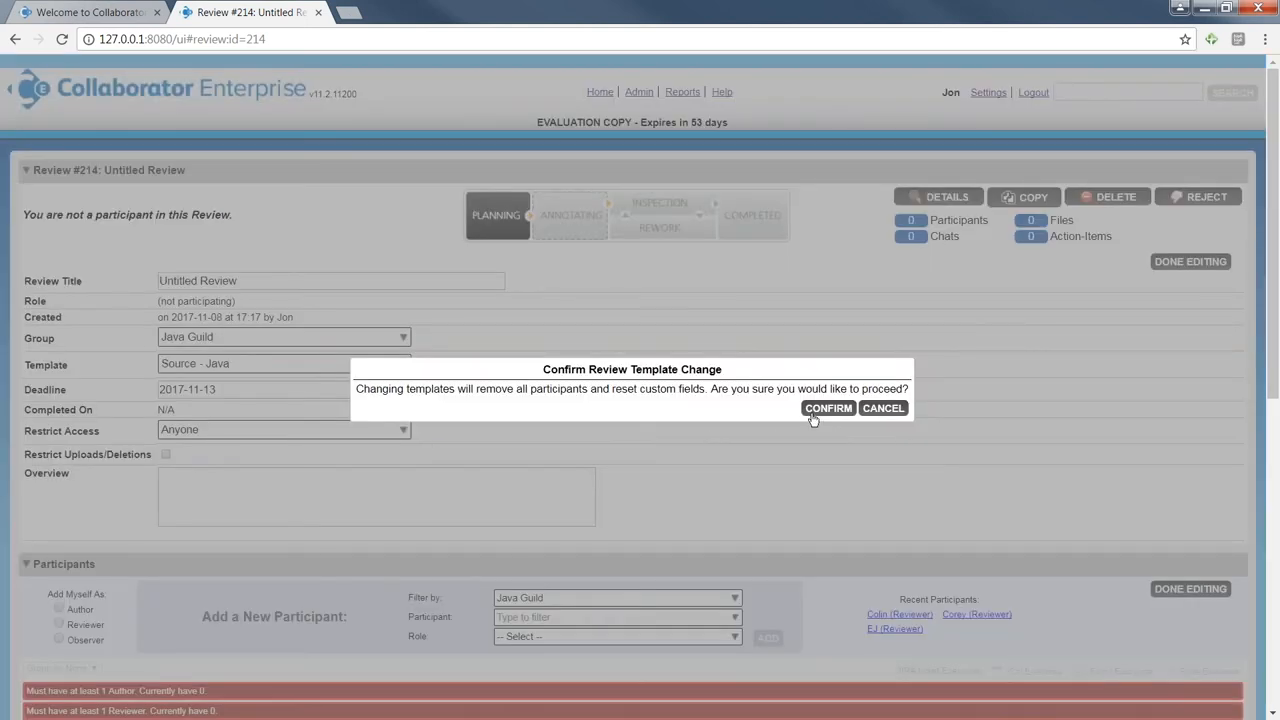
click(828, 408)
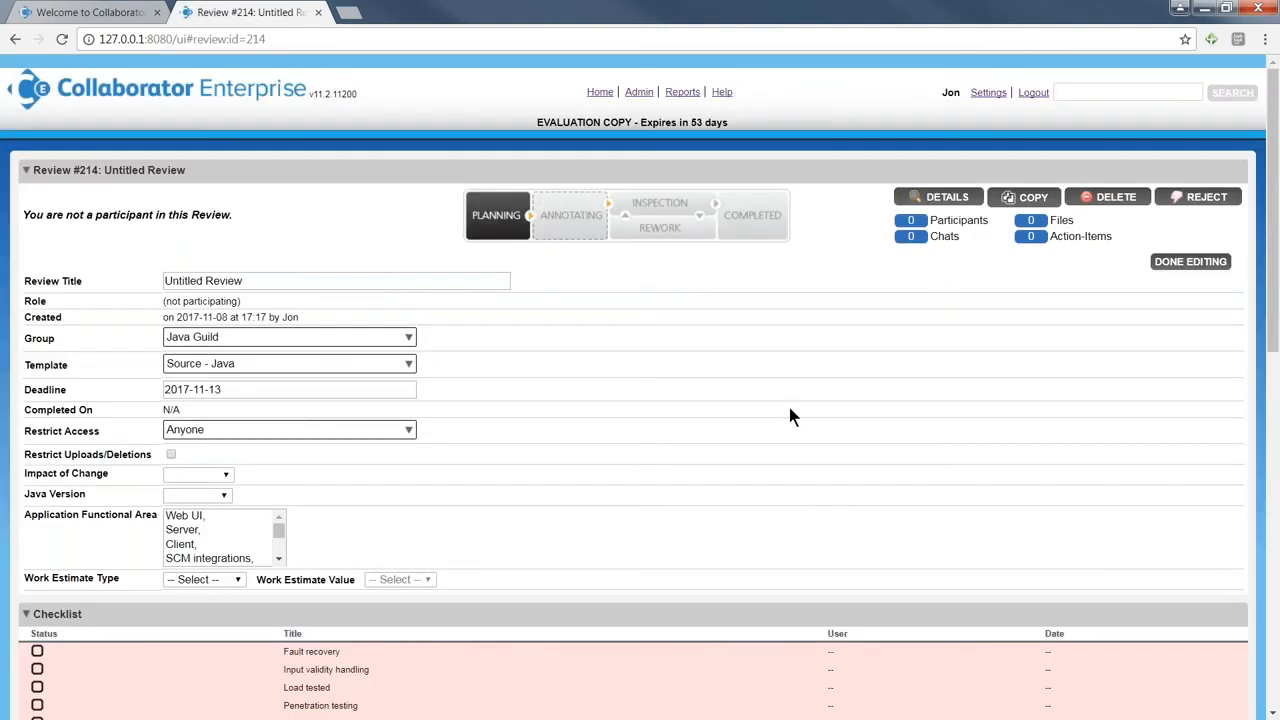
mouse_move(796, 430)
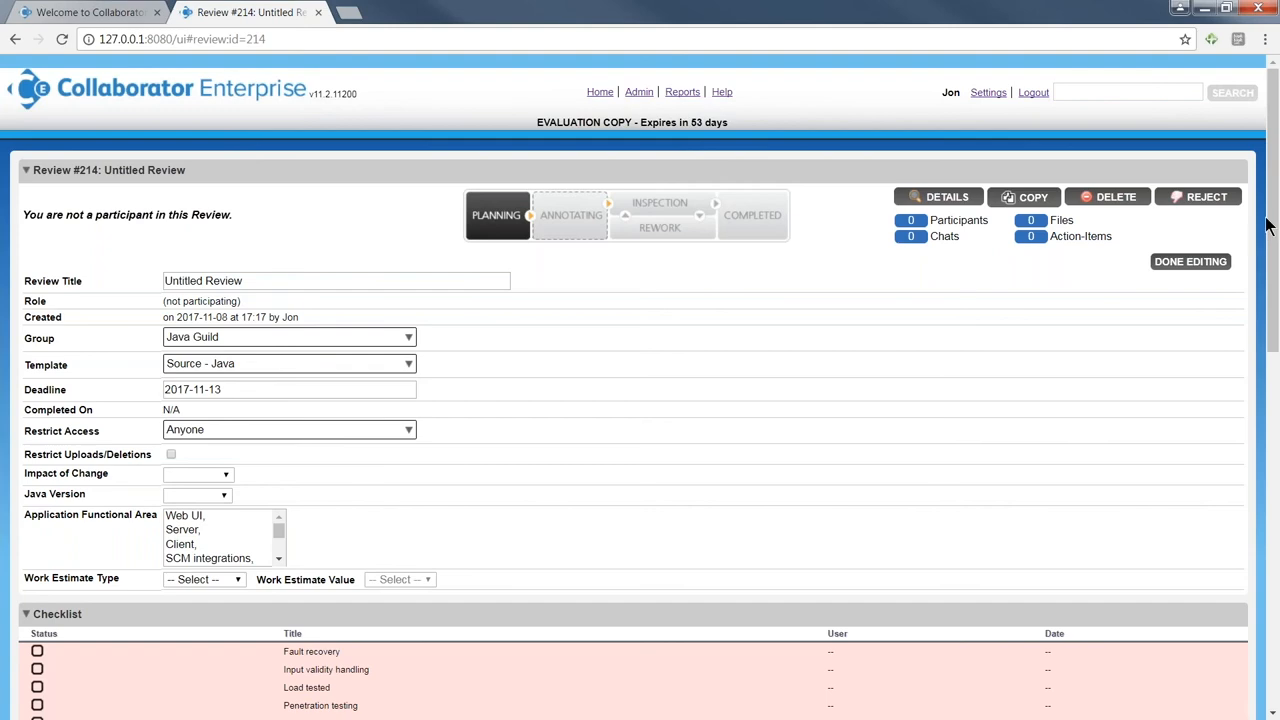
Look over the Source - Java template's fields and testing checklist on Review #214
scroll(down, 3)
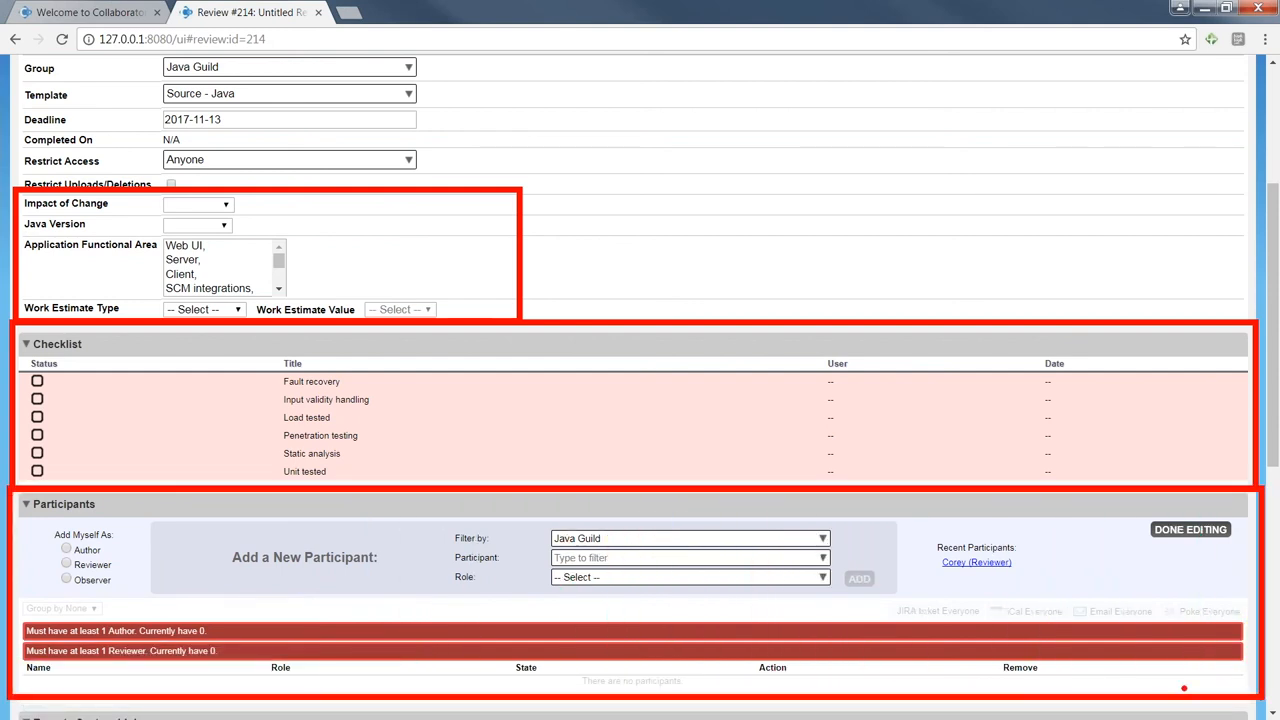
mouse_move(882, 601)
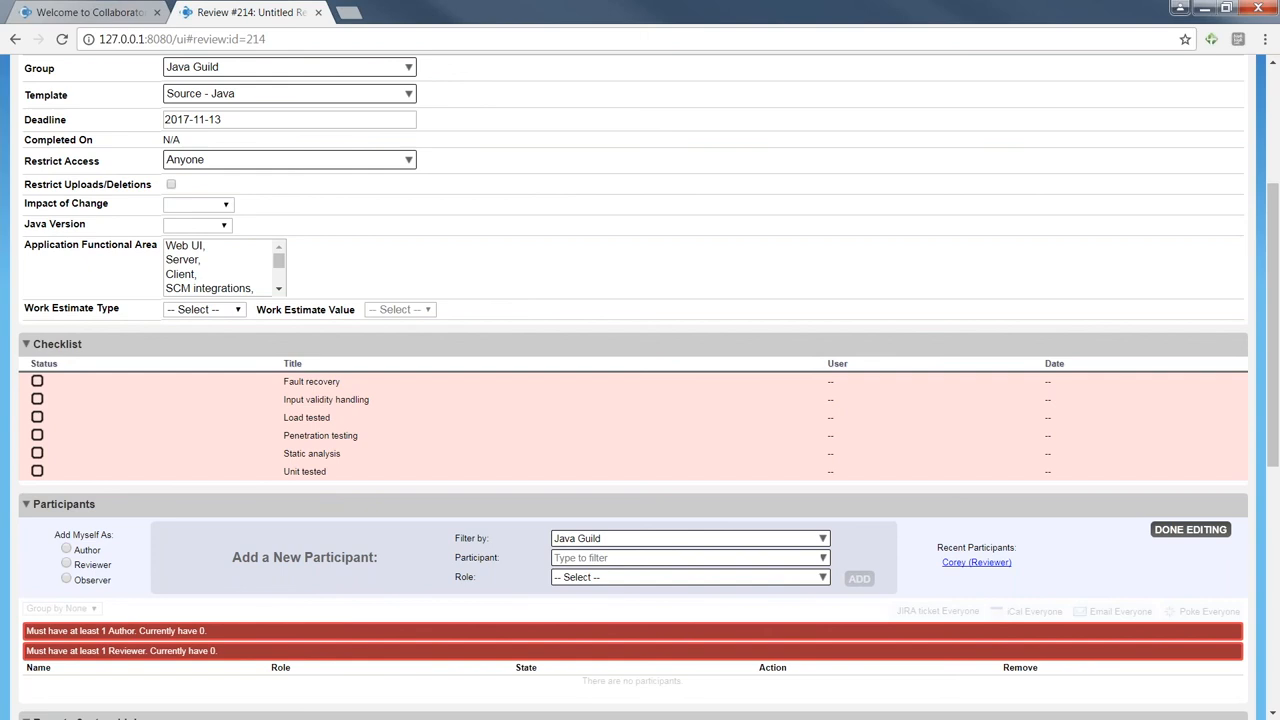
mouse_move(15, 190)
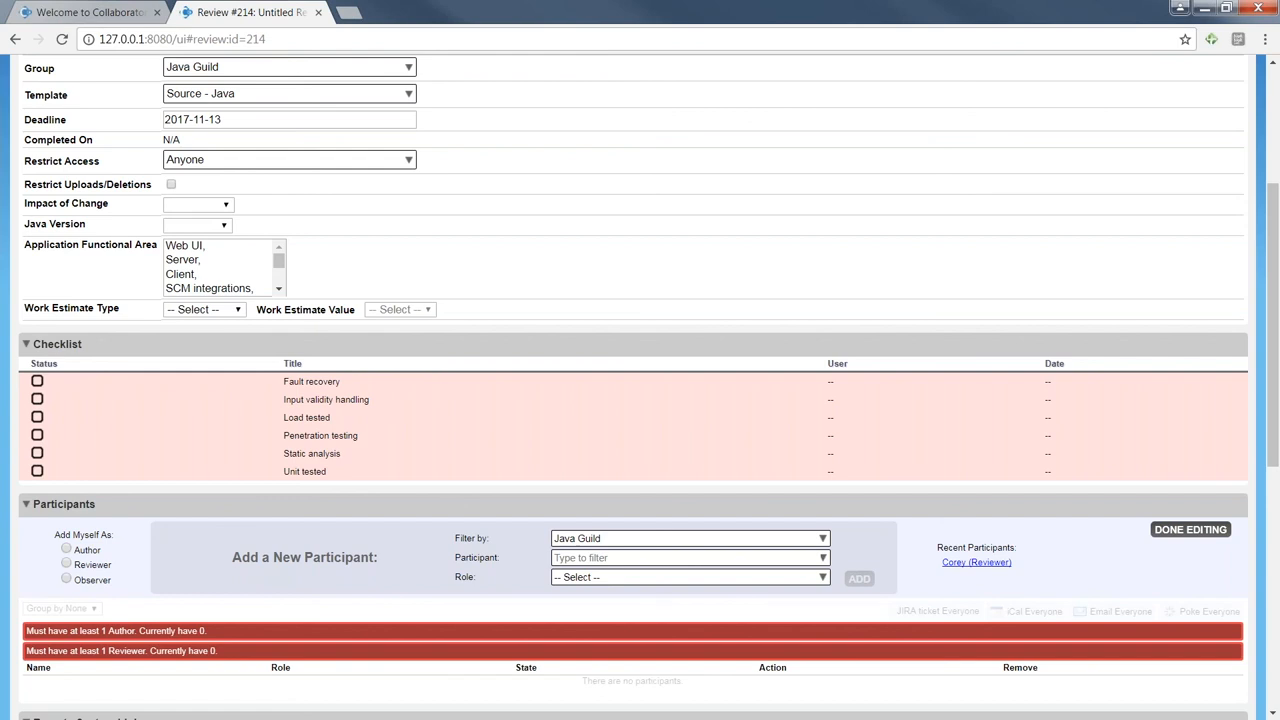
mouse_move(298, 522)
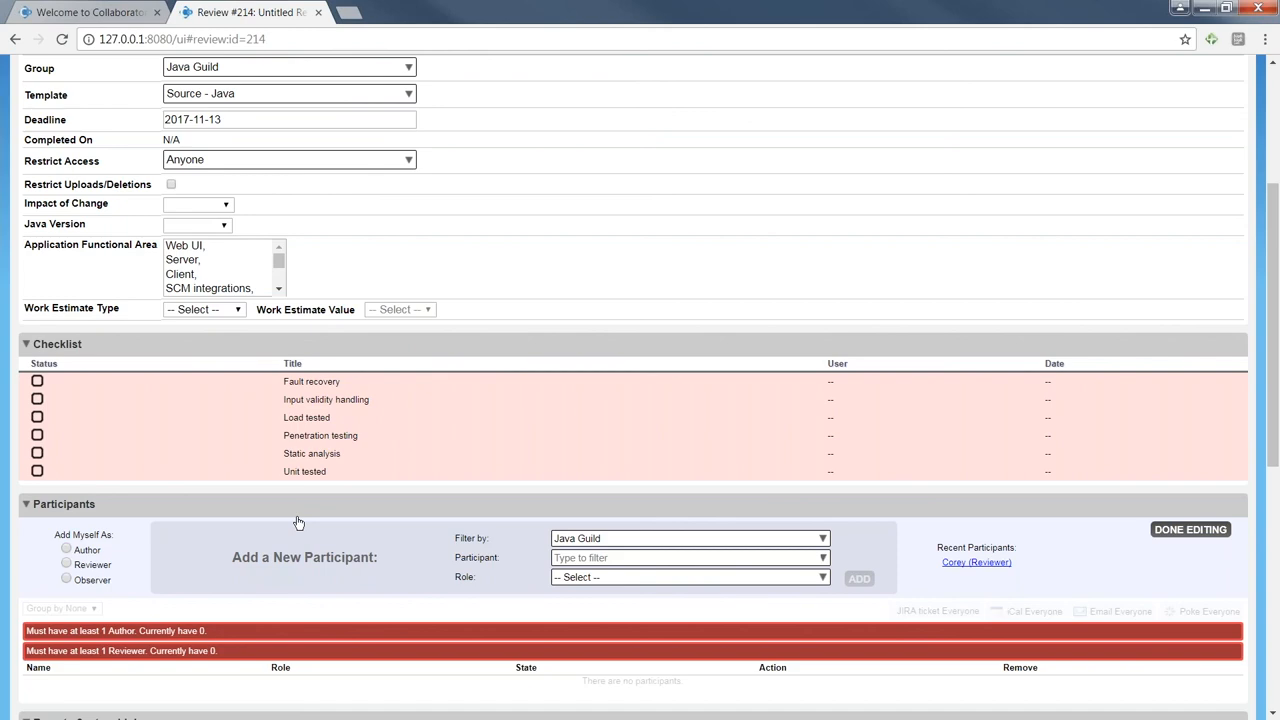
scroll(up, 3)
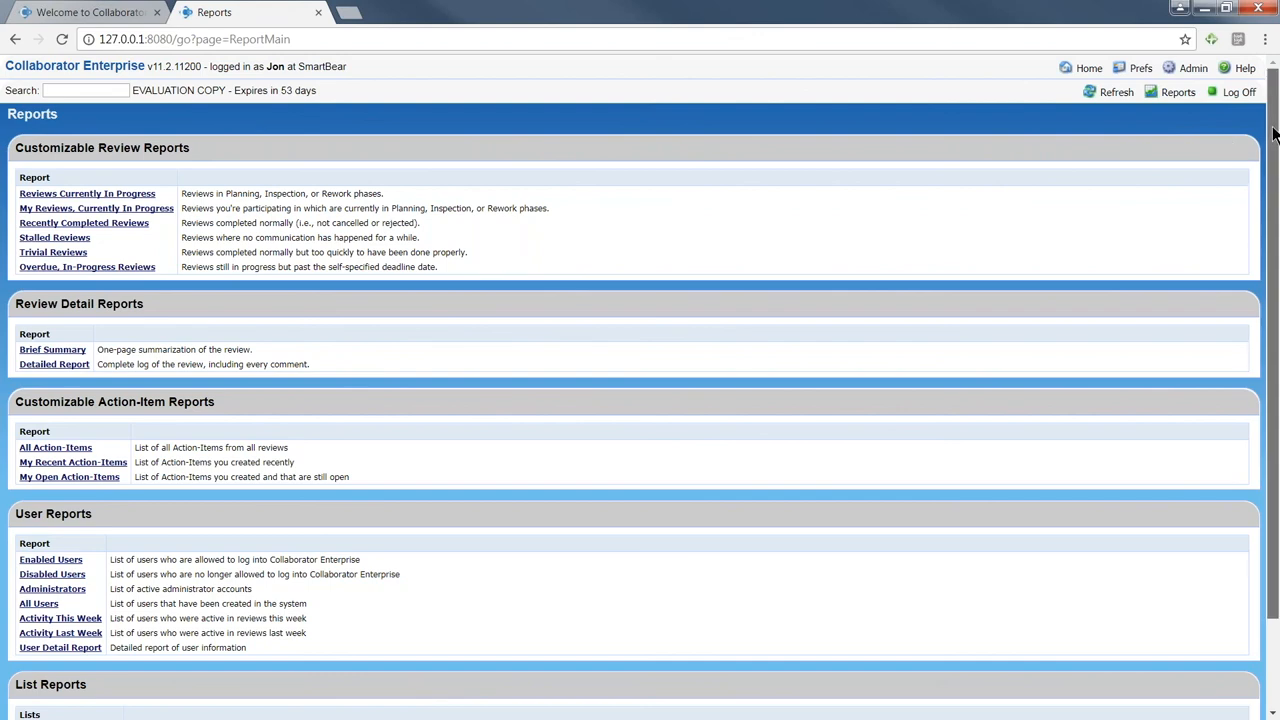
scroll(down, 3)
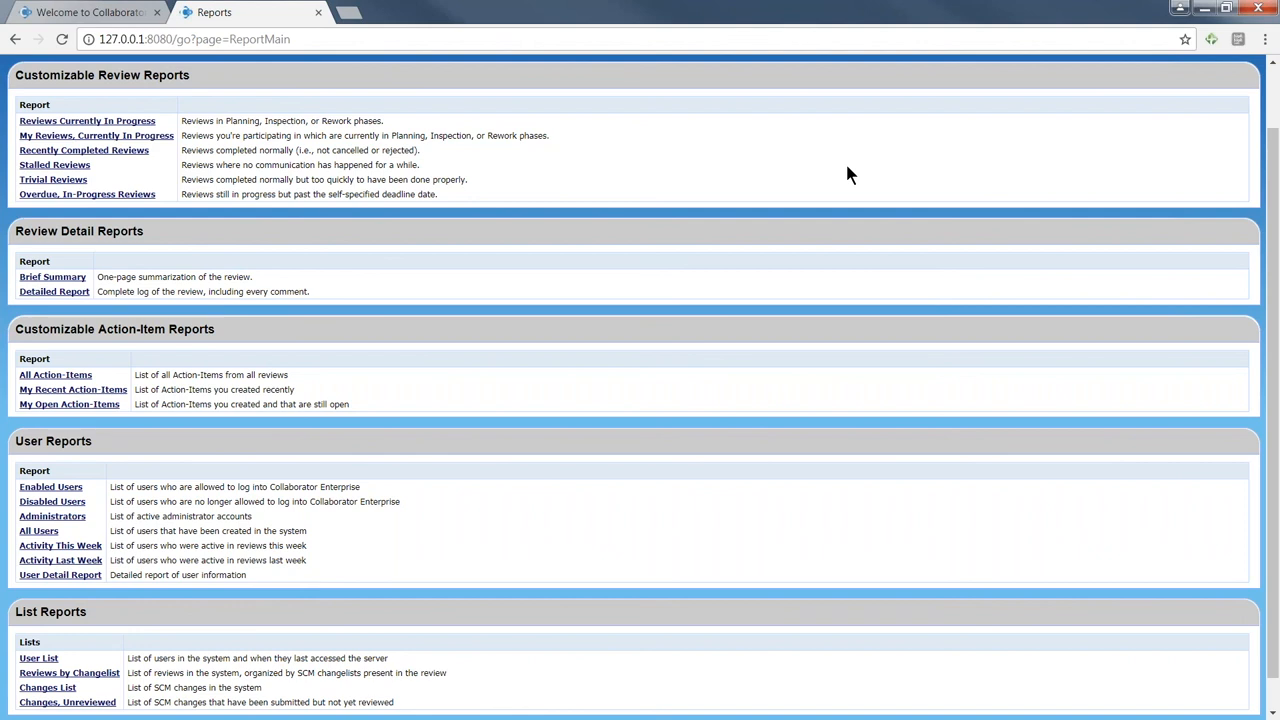
mouse_move(728, 108)
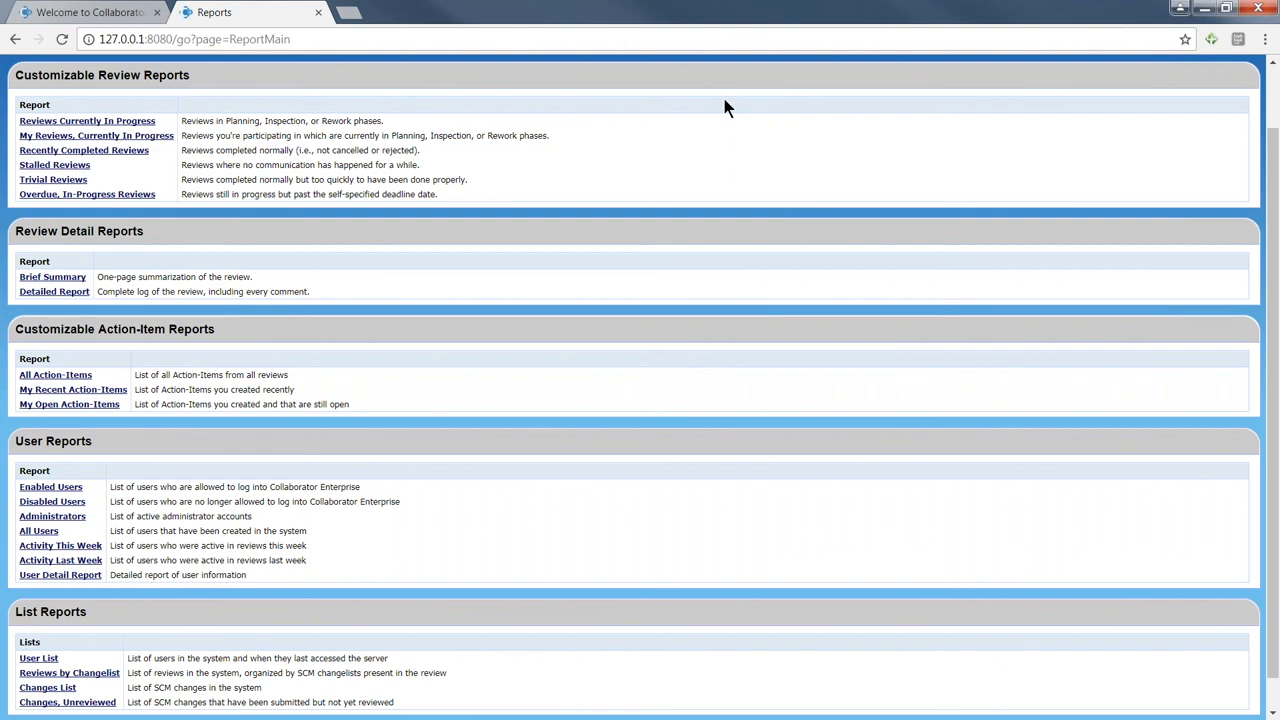
mouse_move(507, 70)
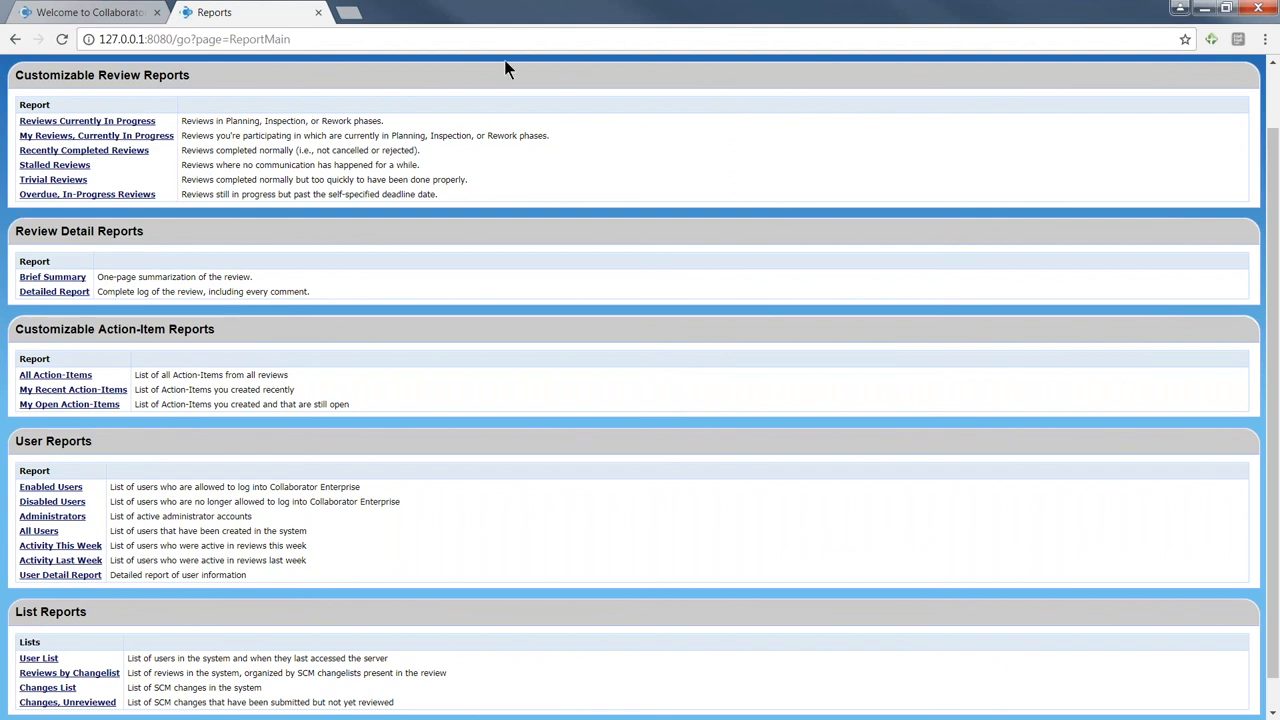
mouse_move(54, 291)
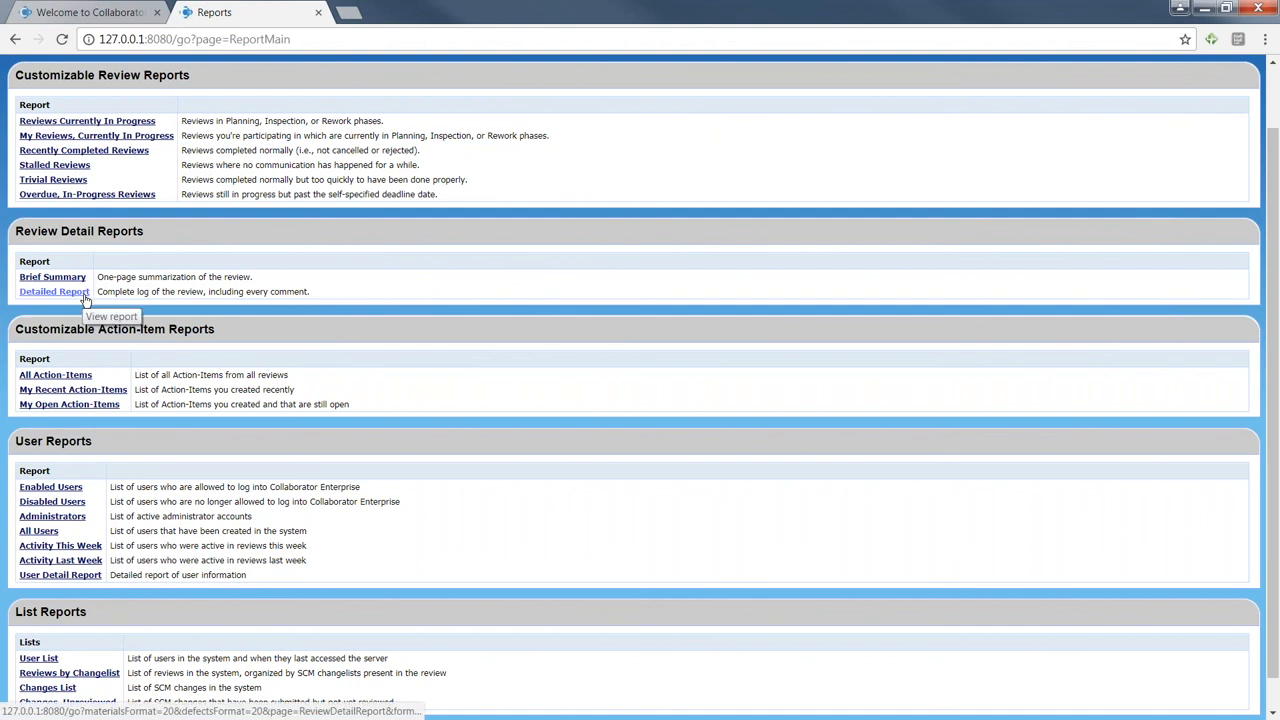